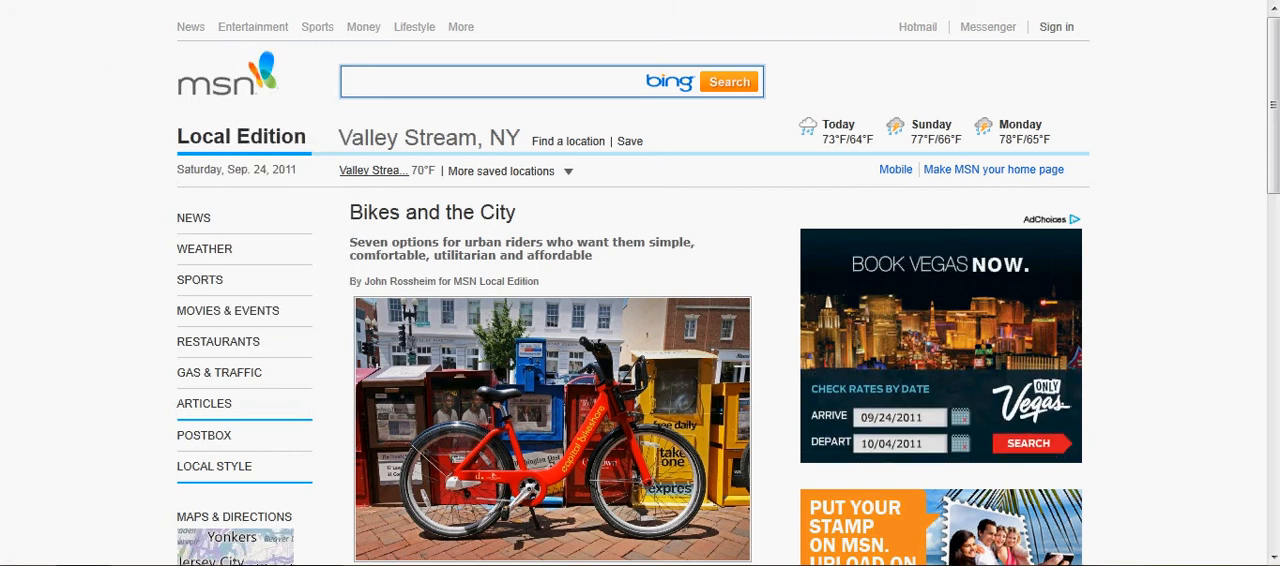
mouse_move(764, 116)
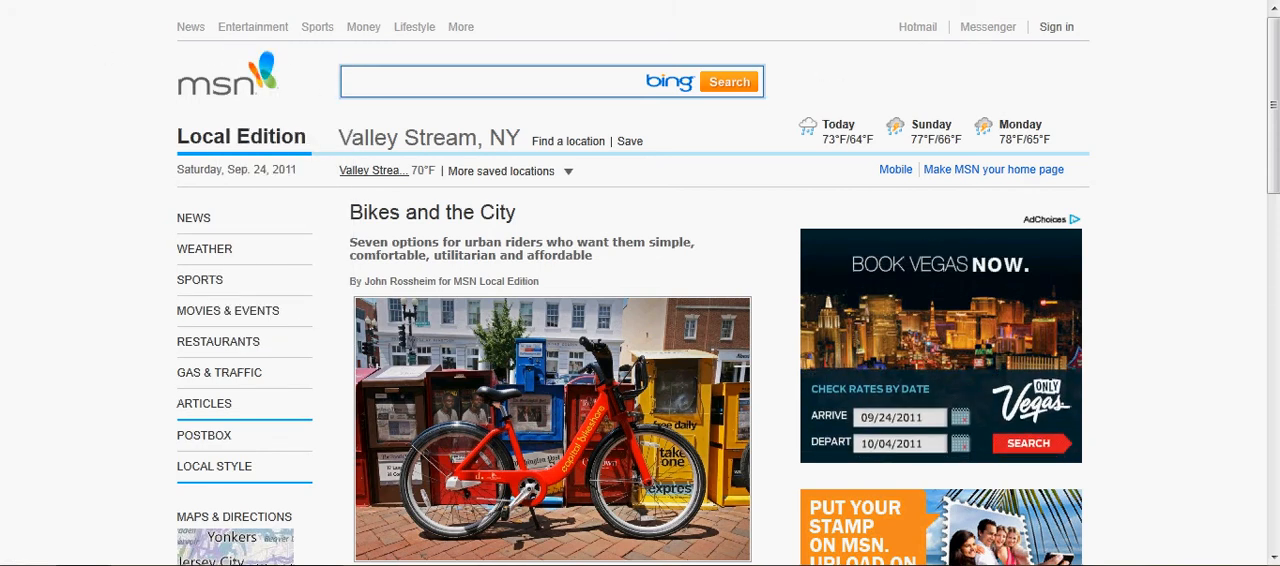
mouse_move(556, 108)
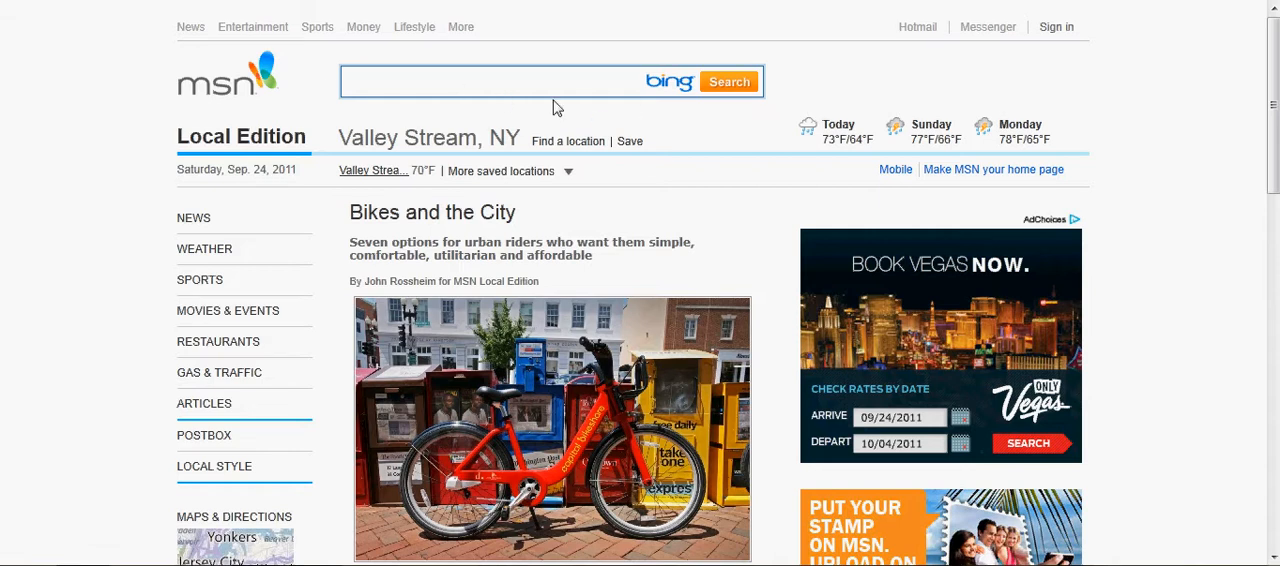
Search Bing from MSN for 'RW design cursor' to reach the RealWorld Graphics site
left_click(448, 80)
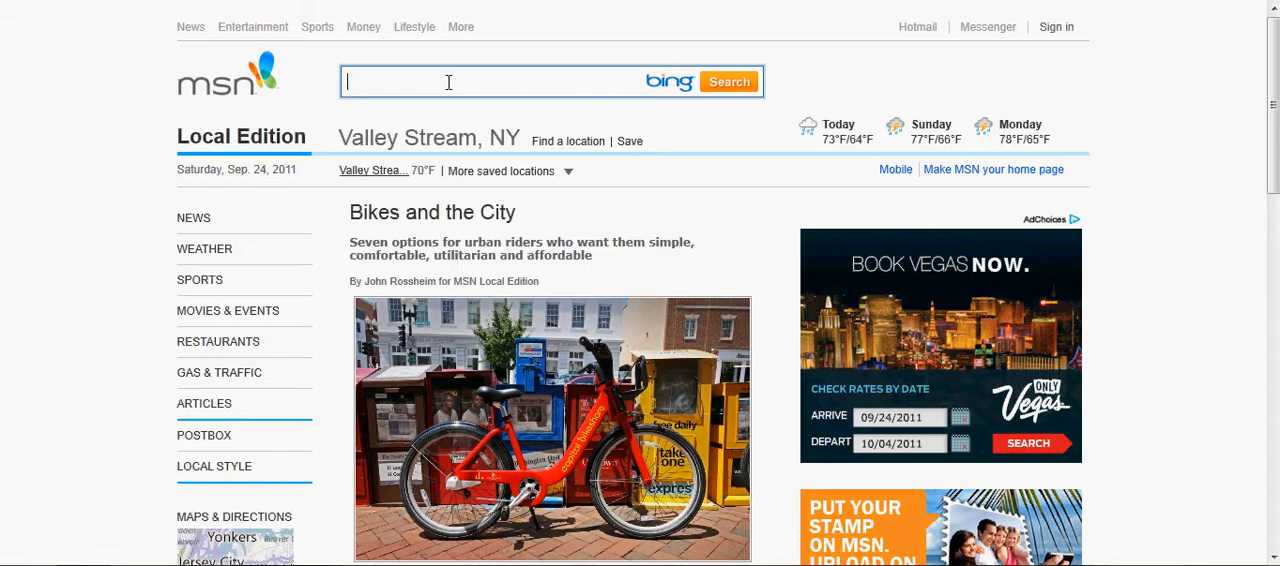
type("RW")
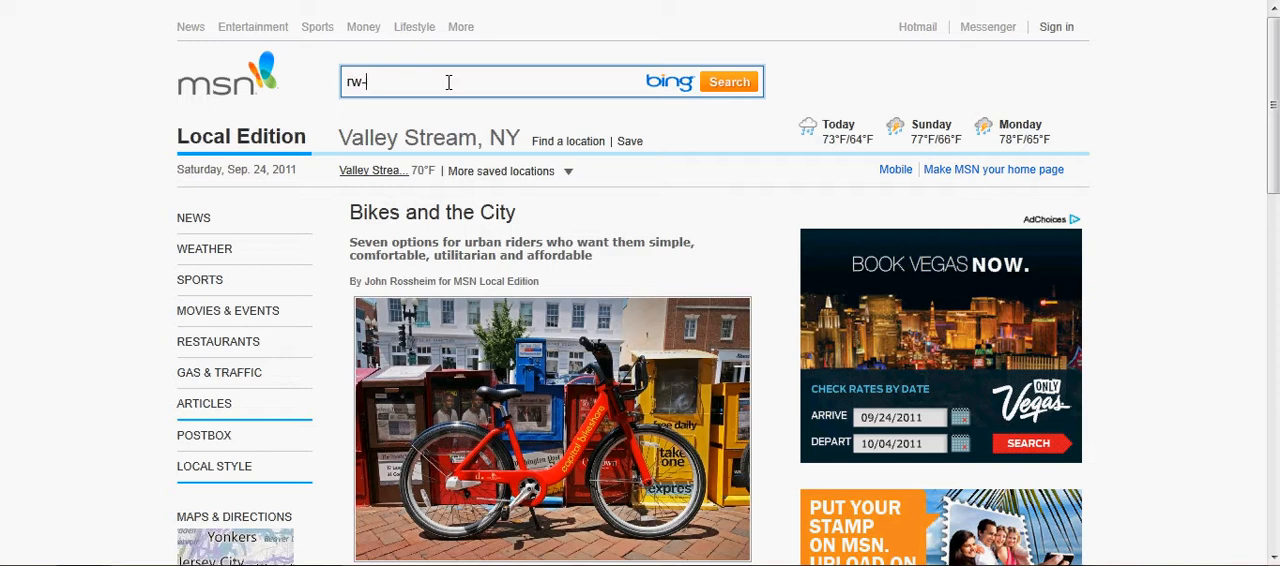
type("design cursor")
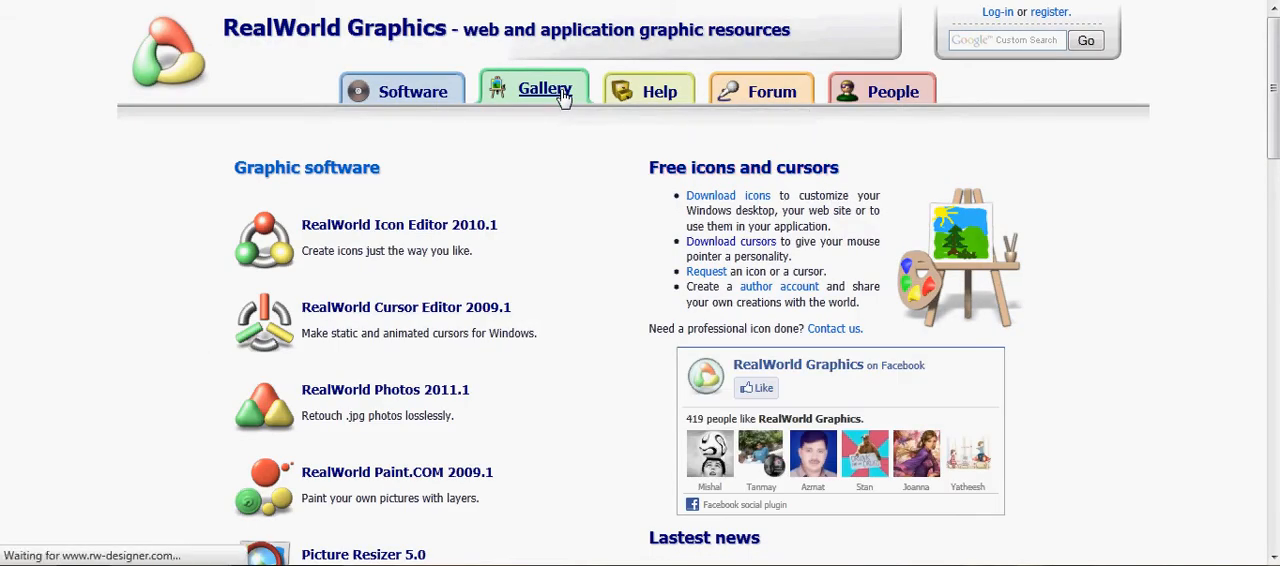
Find and view the ColourPointCyan# Cursors set in the RW Designer gallery
left_click(544, 92)
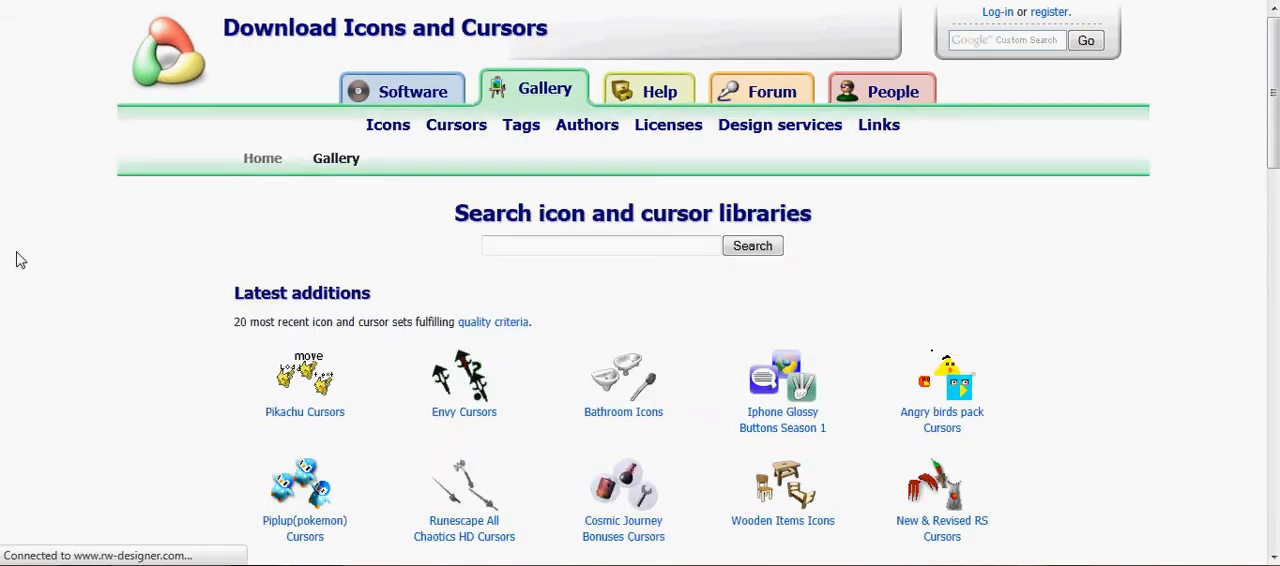
scroll("down", 3)
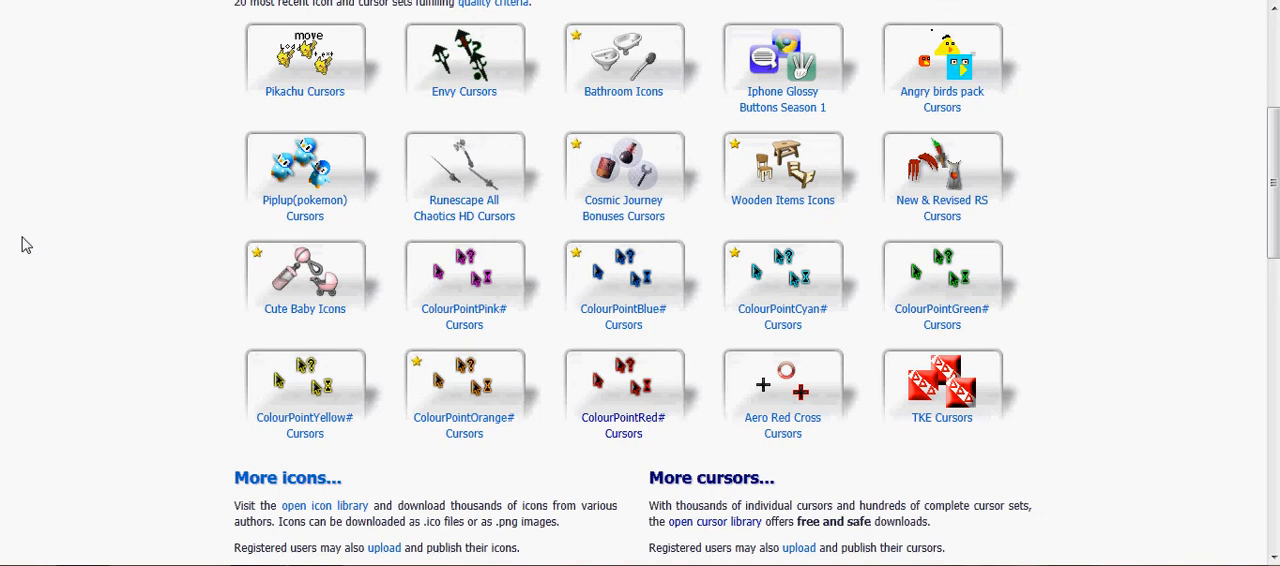
mouse_move(1196, 132)
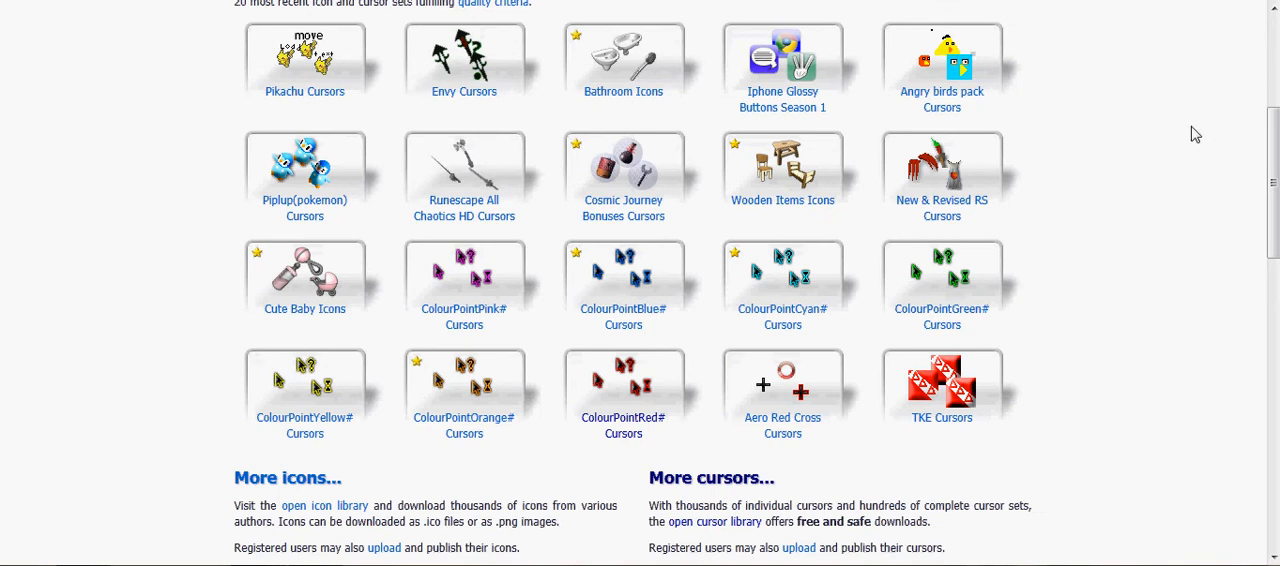
mouse_move(4, 352)
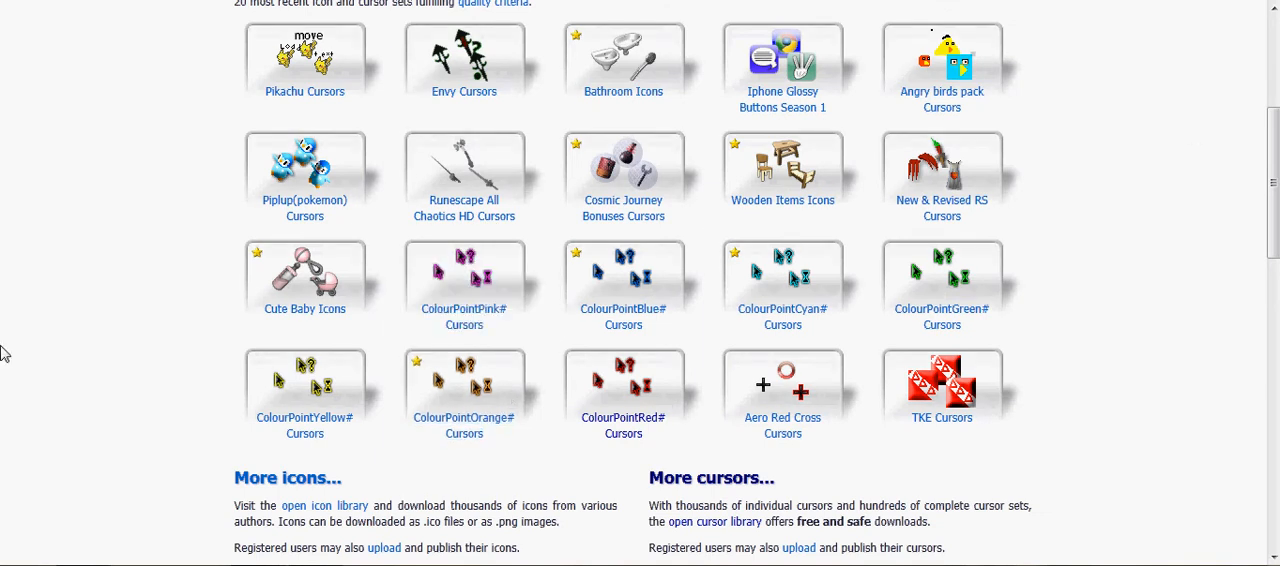
mouse_move(782, 276)
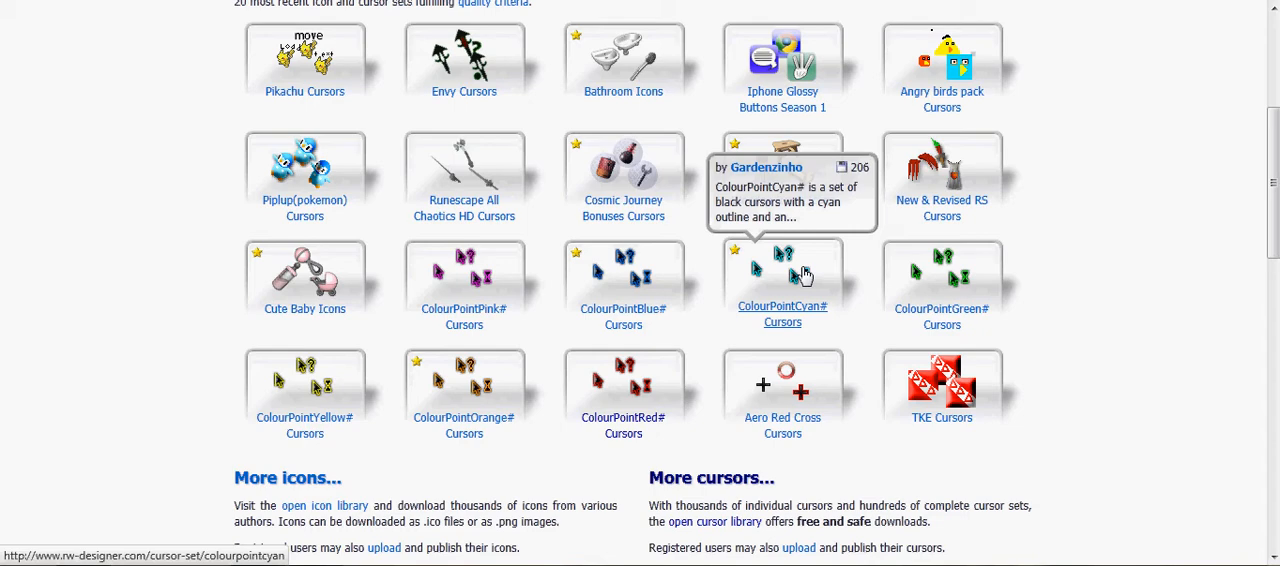
left_click(782, 312)
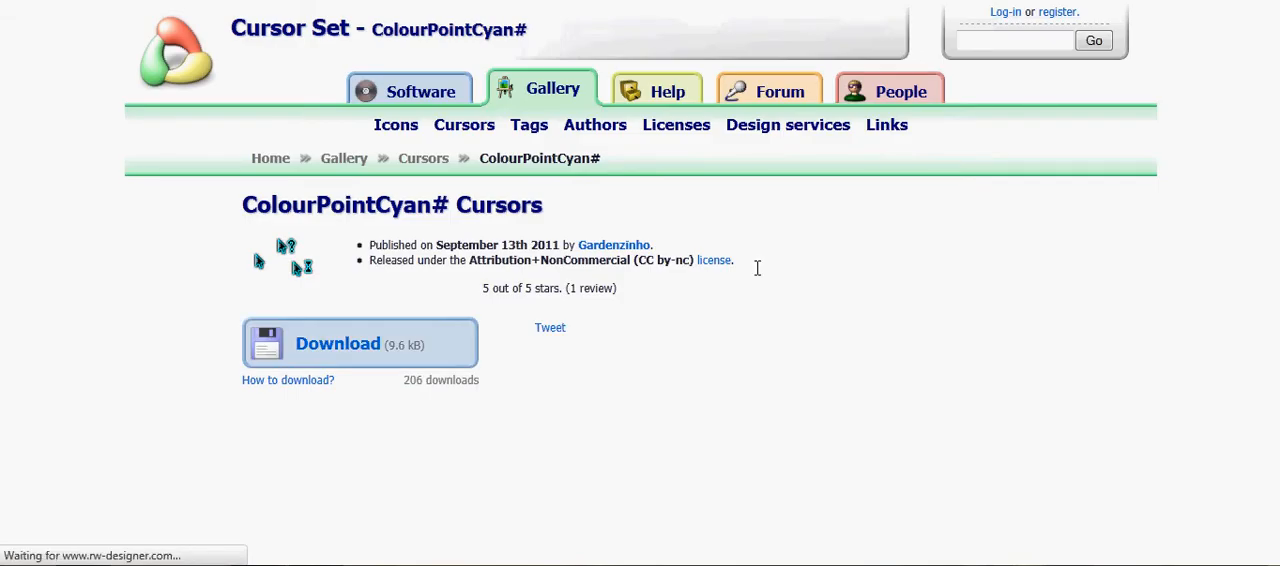
Download the set as colourpointcyan.zip, declining the default-browser prompt
left_click(336, 344)
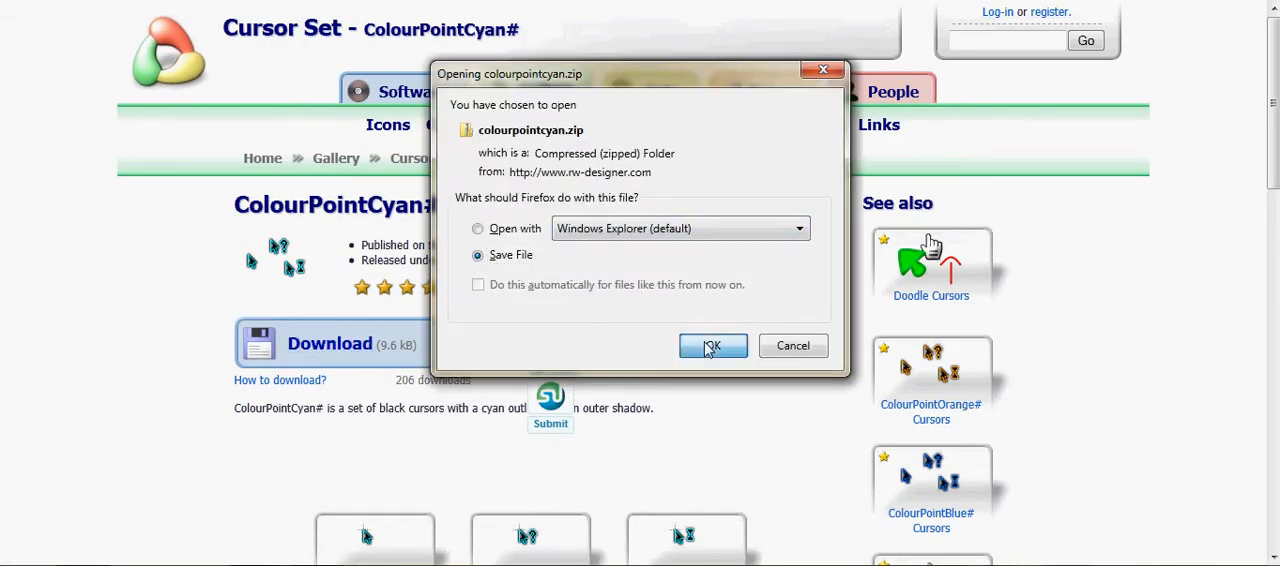
left_click(712, 344)
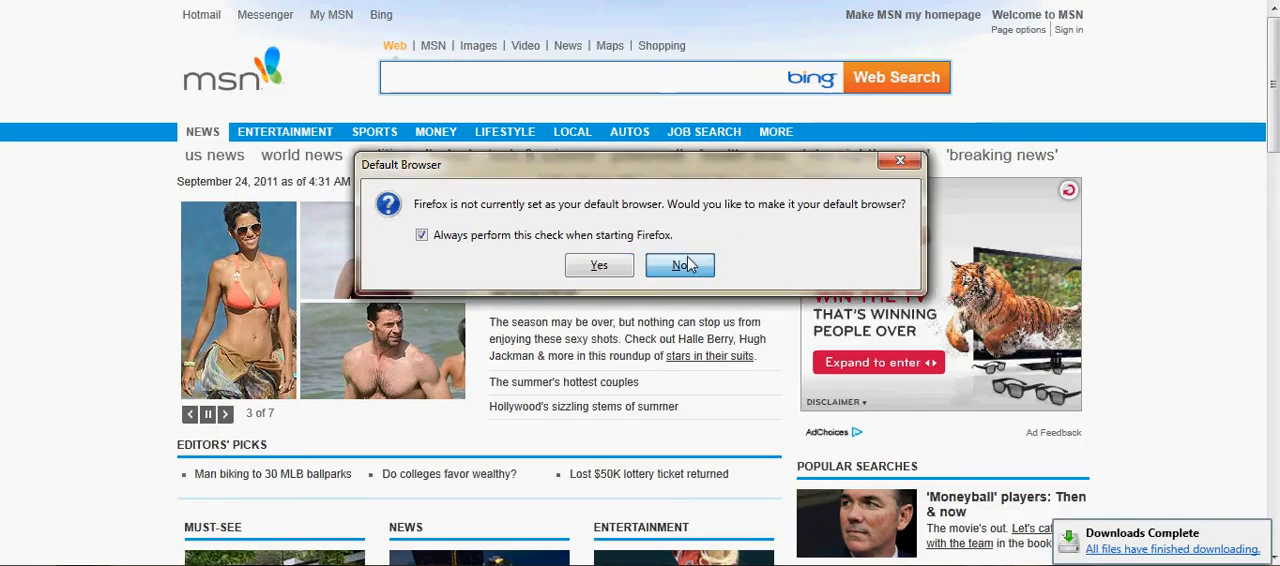
left_click(680, 264)
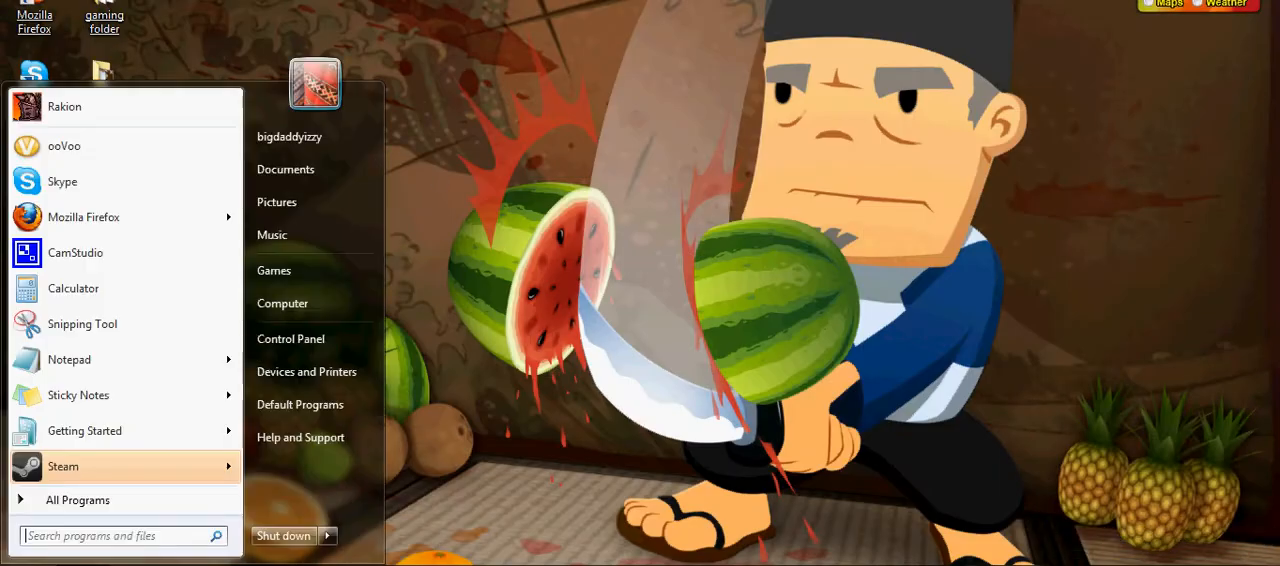
mouse_move(282, 304)
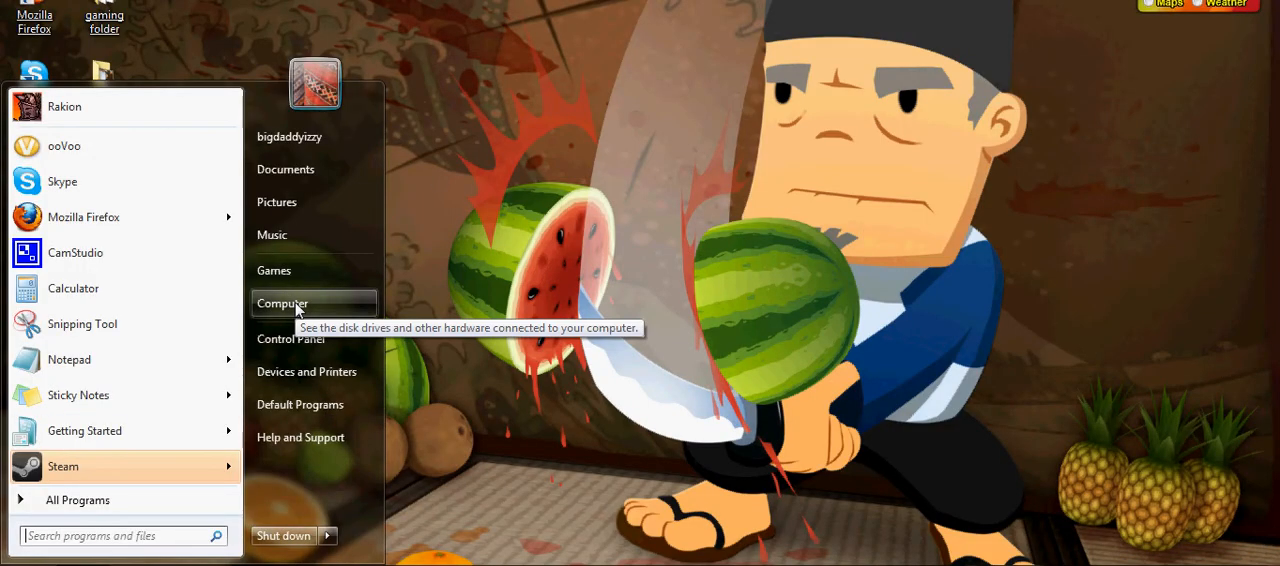
Locate colourpointcyan.zip in the Downloads folder and move it to the desktop
left_click(282, 304)
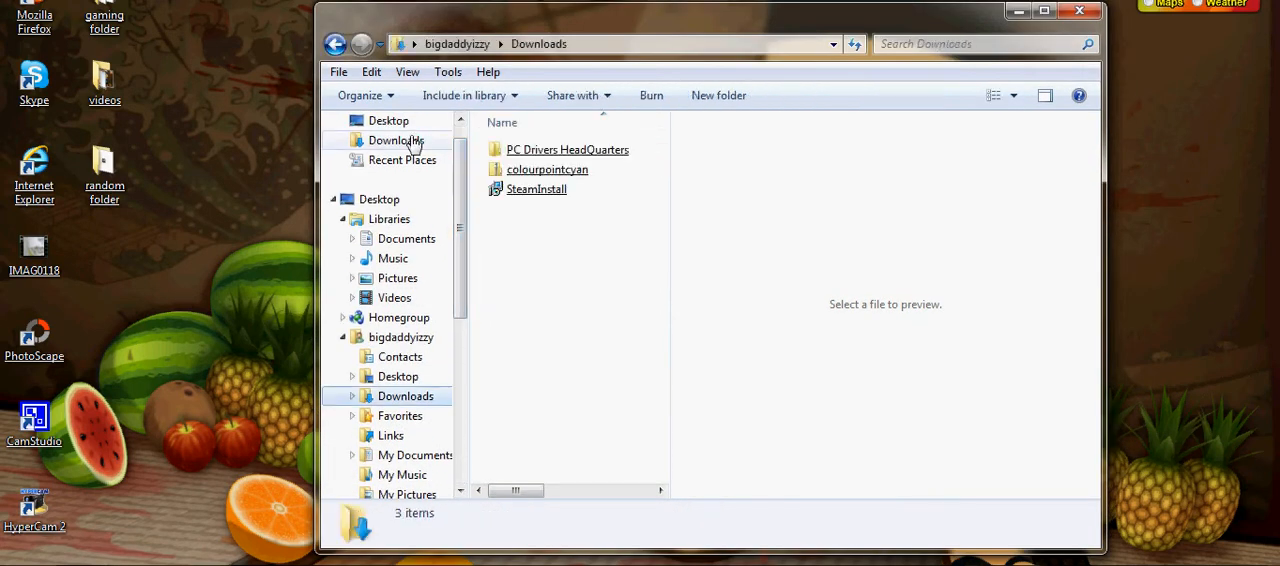
left_click(548, 168)
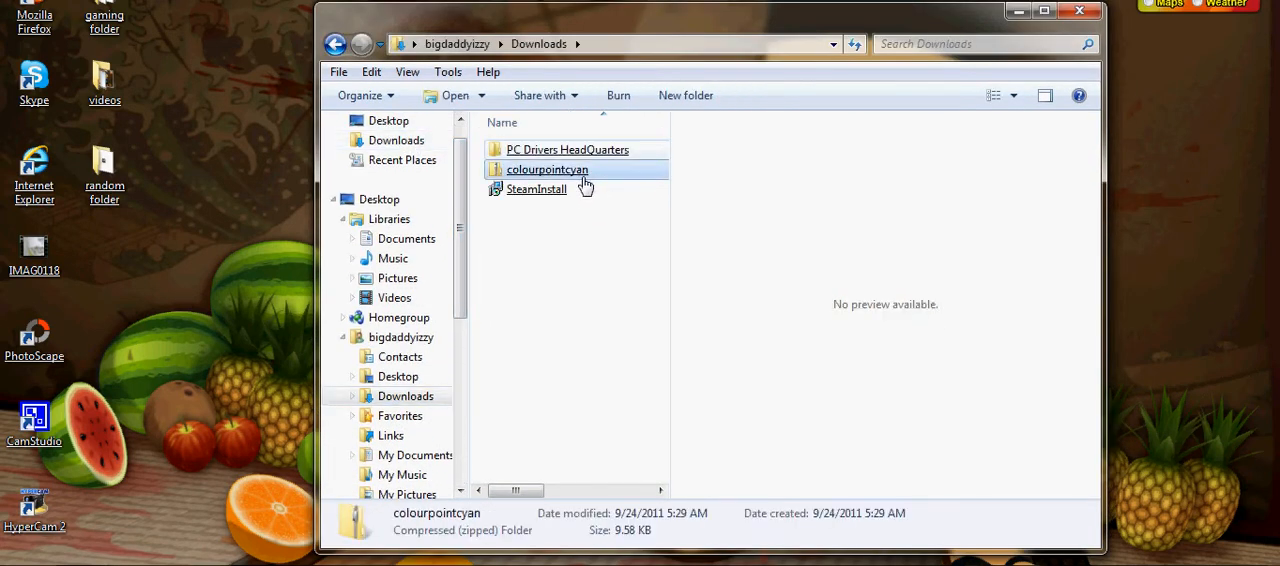
left_click(536, 188)
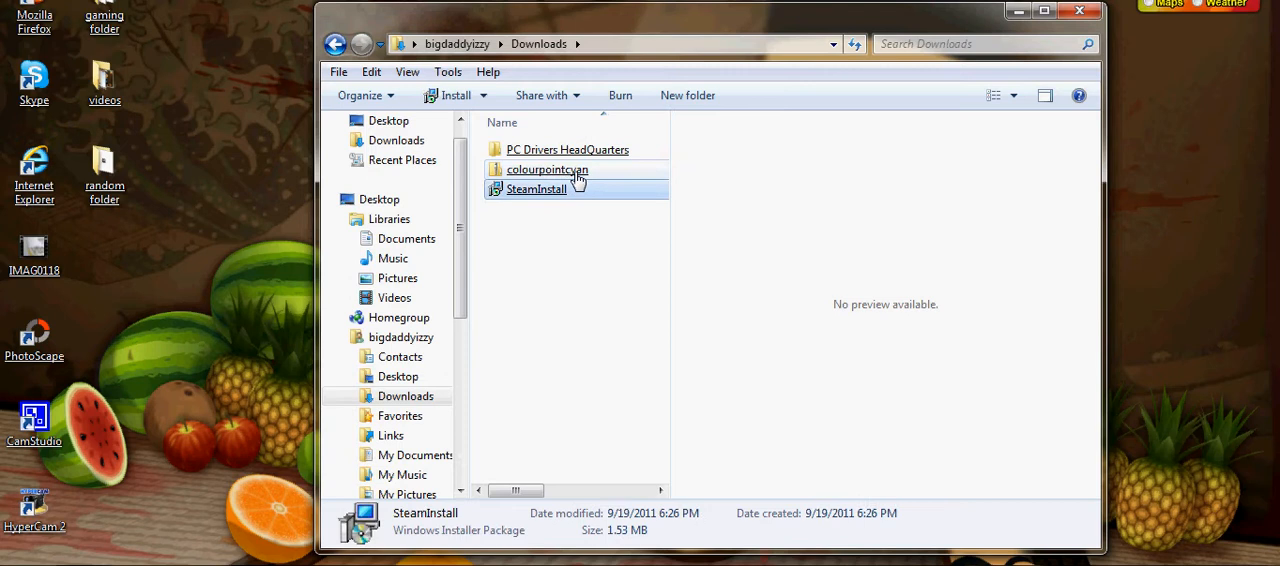
double_click(548, 168)
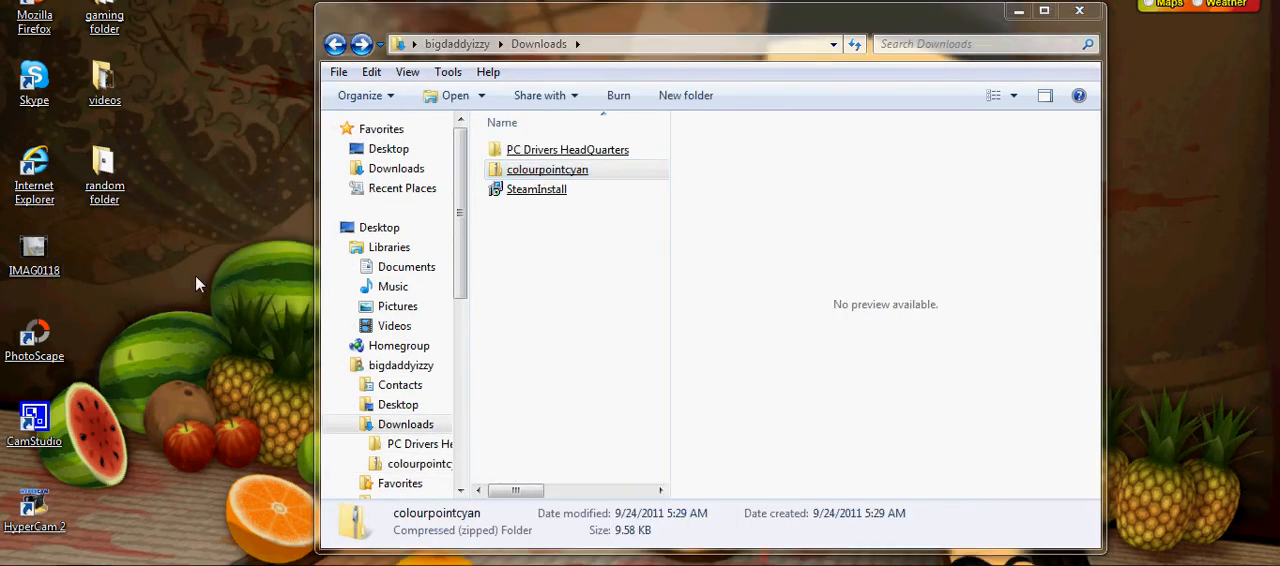
Extract the zip into a colourpointcyan desktop folder and delete the leftover archive
right_click(34, 340)
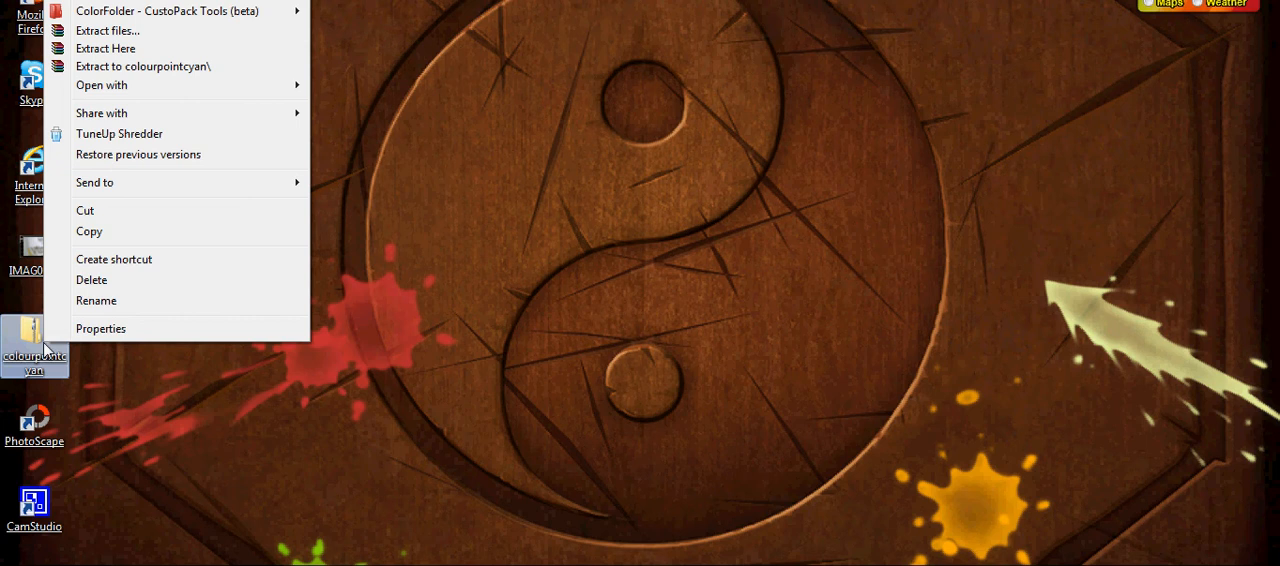
left_click(150, 296)
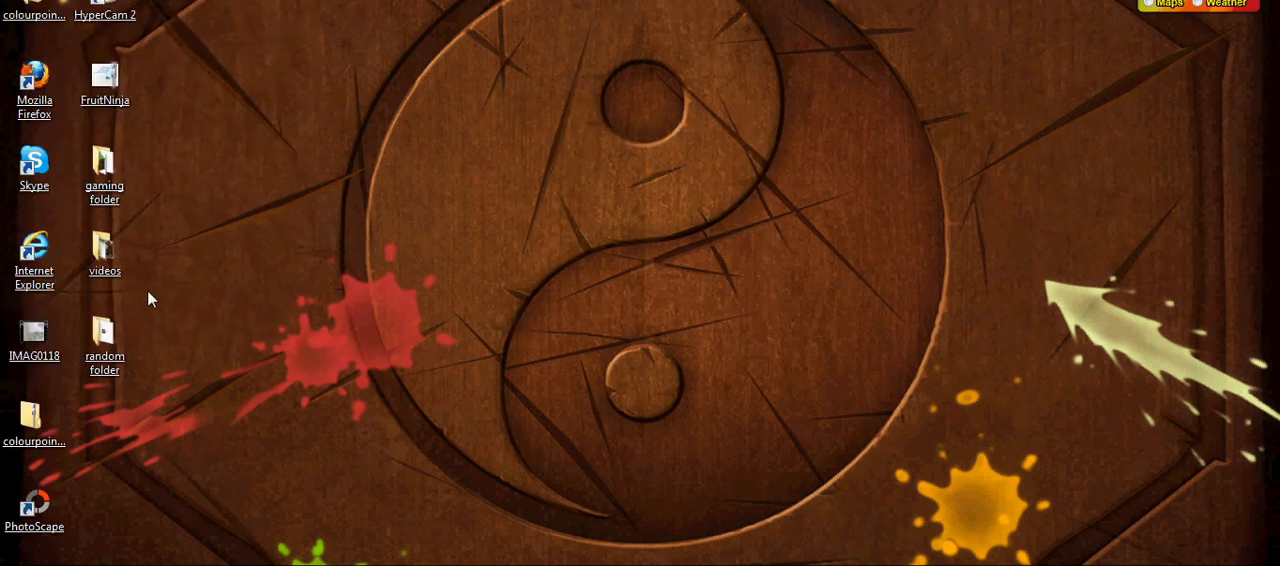
left_click(34, 340)
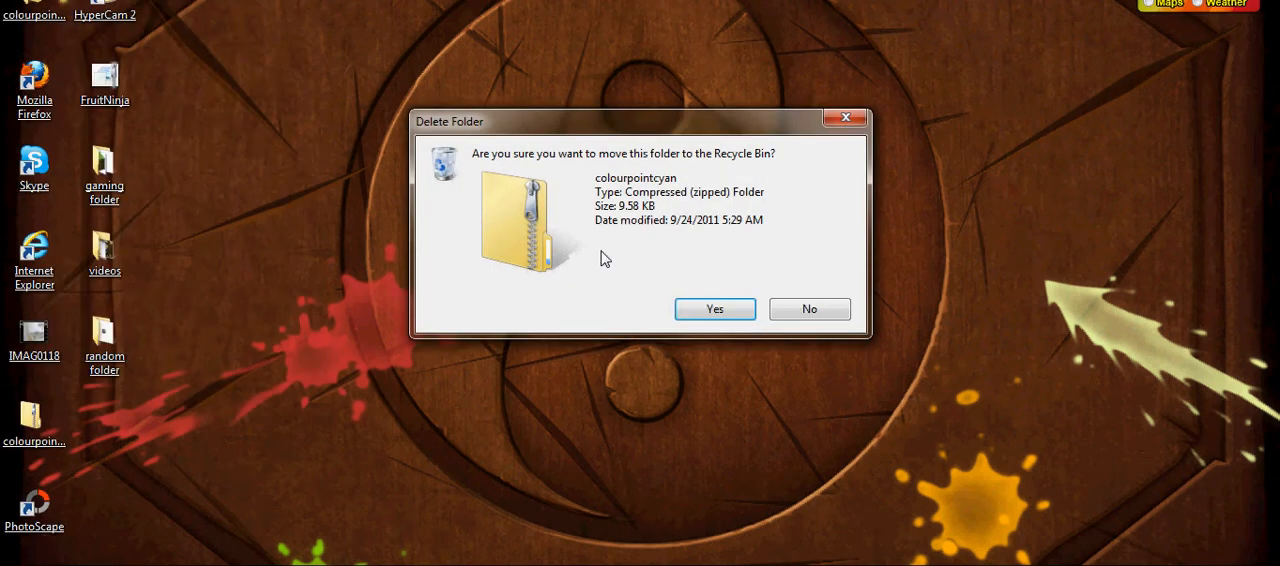
left_click(714, 308)
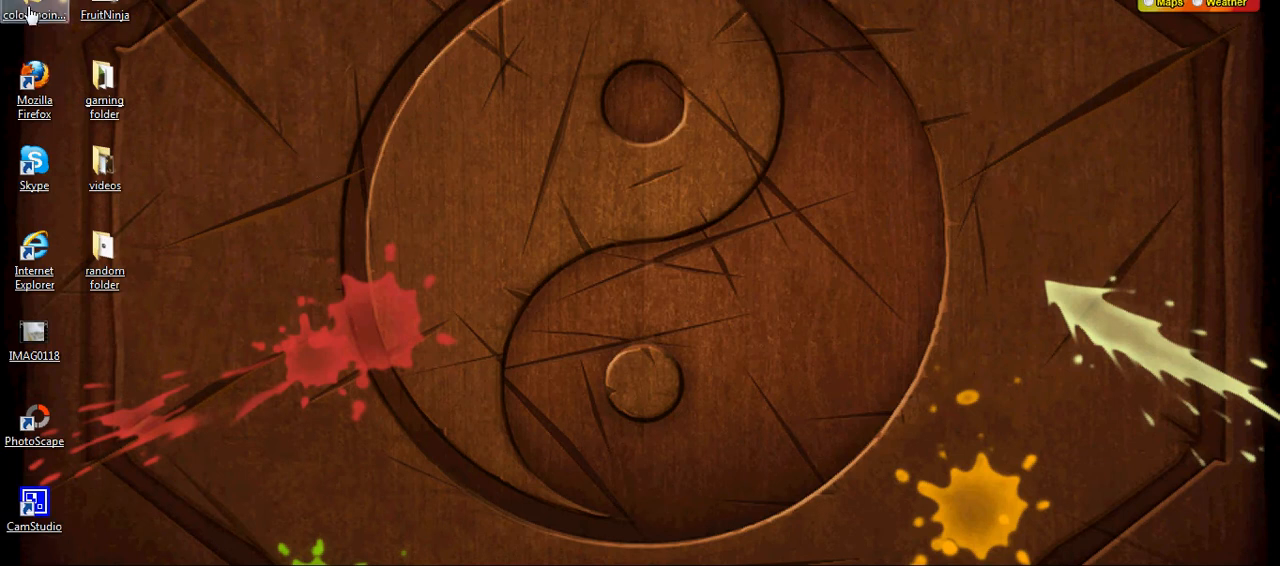
Bring up Control Panel and search it for 'cursor'
left_click(20, 560)
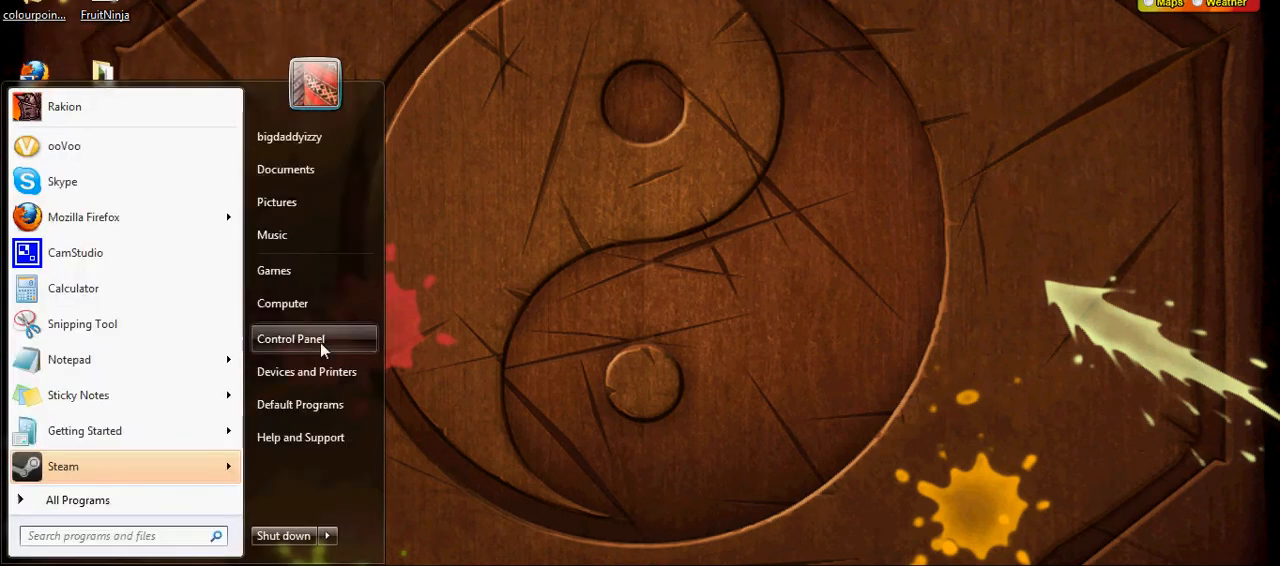
left_click(292, 338)
type("c")
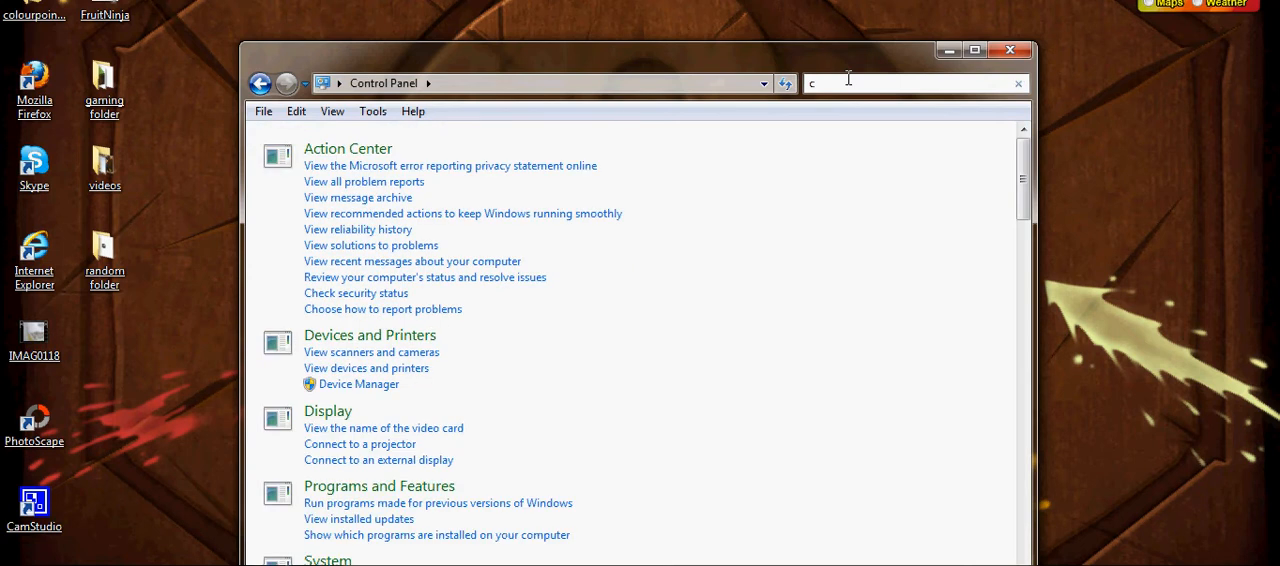
type("ursor")
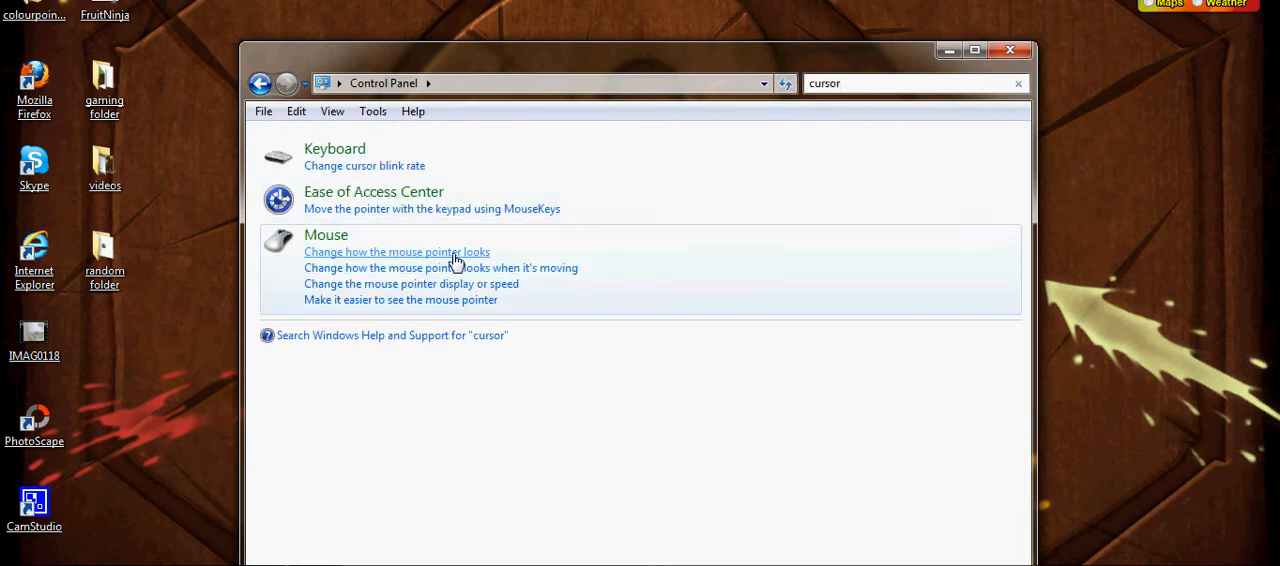
Enter the mouse pointer appearance settings, dismissing the missing ColourPointRed cursor errors
left_click(396, 252)
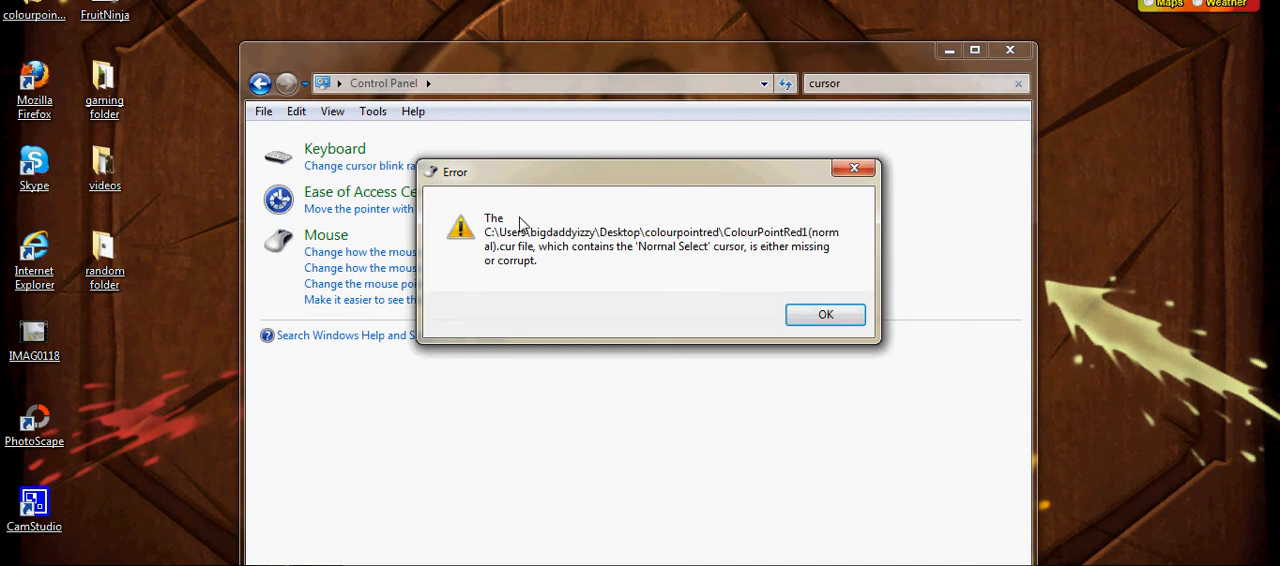
left_click(824, 314)
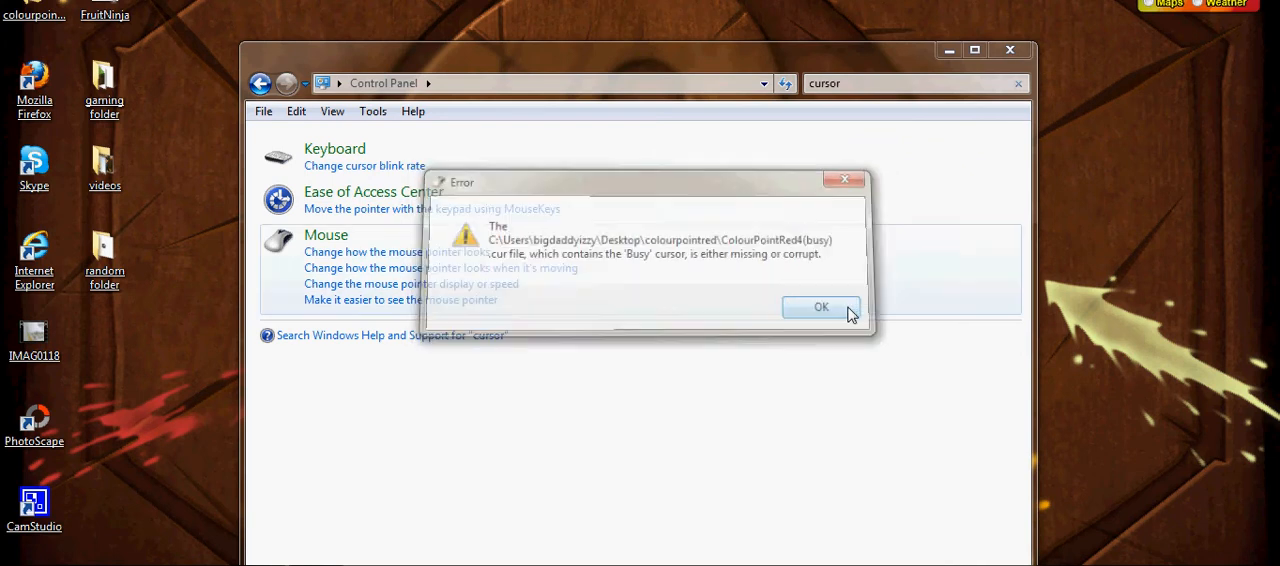
left_click(820, 308)
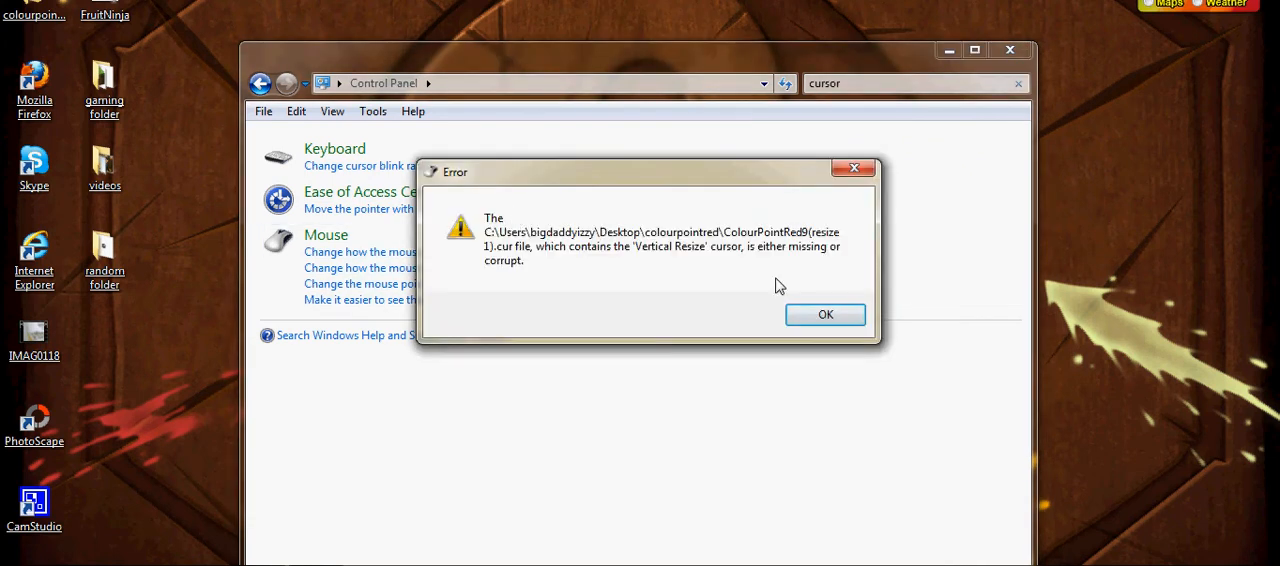
left_click(824, 314)
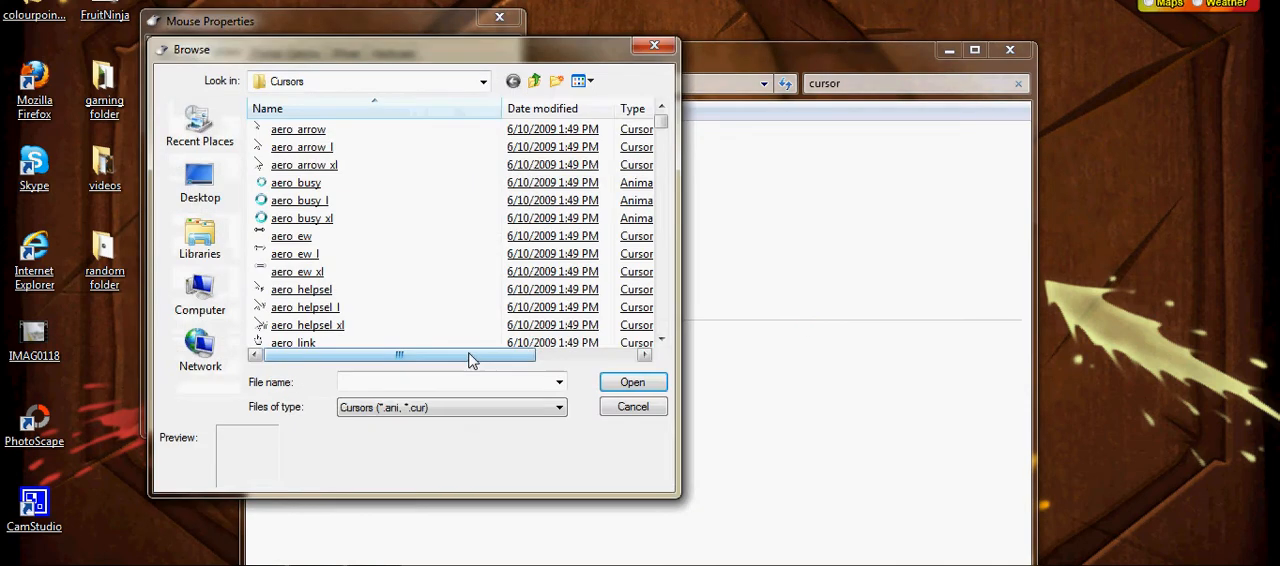
Assign ColourPointCyan1(normal) to Normal Select and ColourPointCyan2(help) to Help Select from the desktop folder
left_click(200, 180)
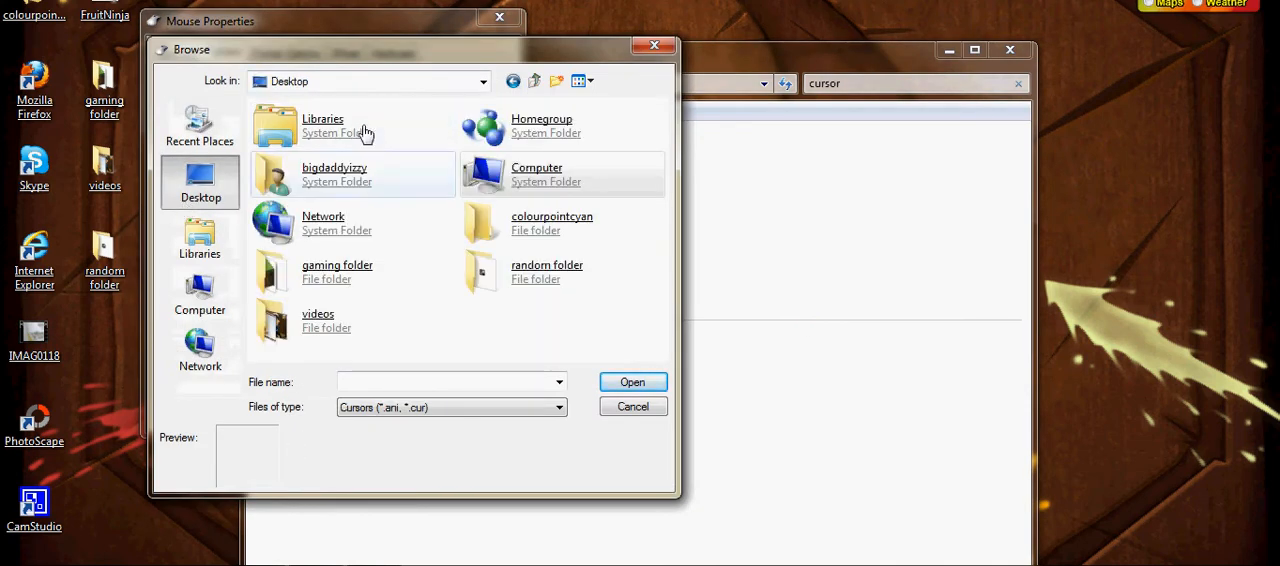
double_click(552, 222)
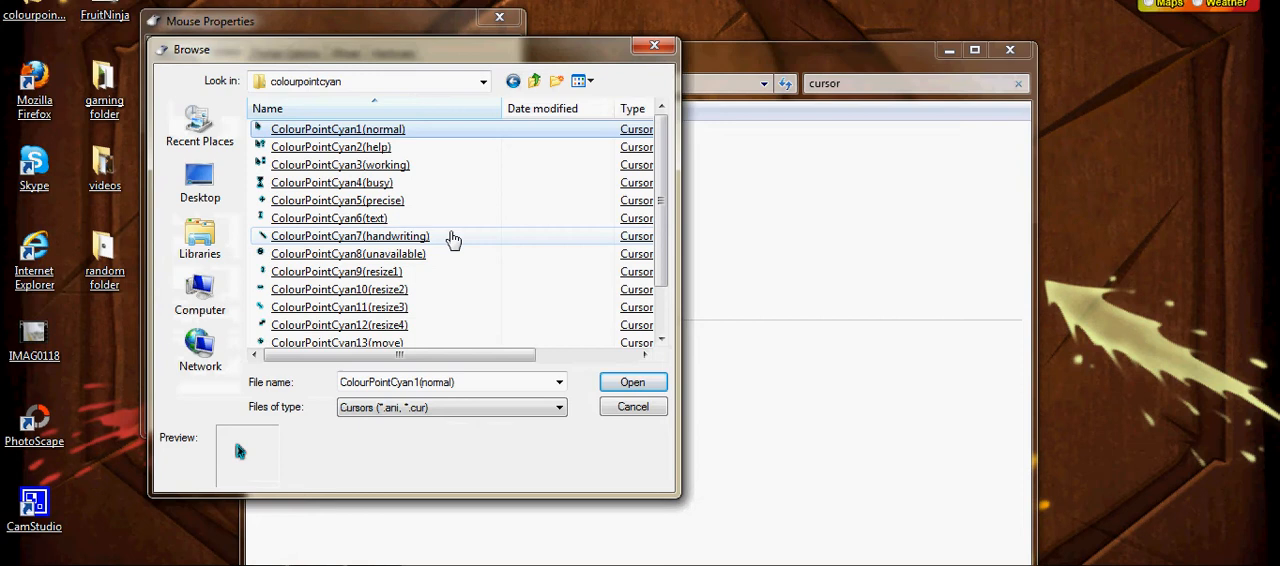
left_click(632, 406)
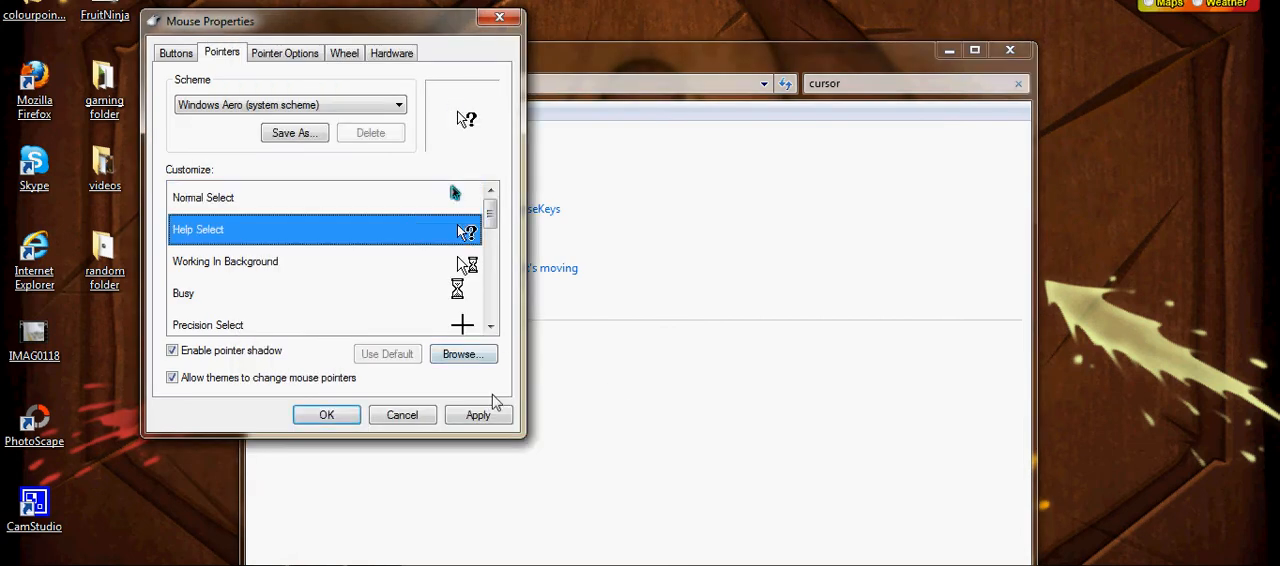
left_click(462, 352)
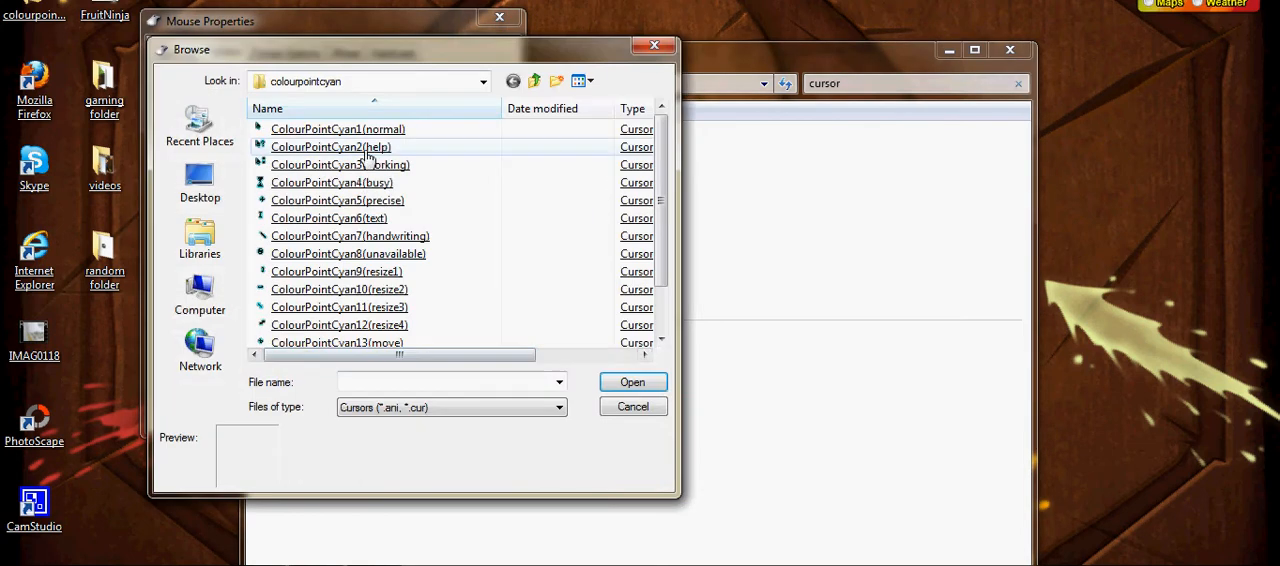
left_click(632, 406)
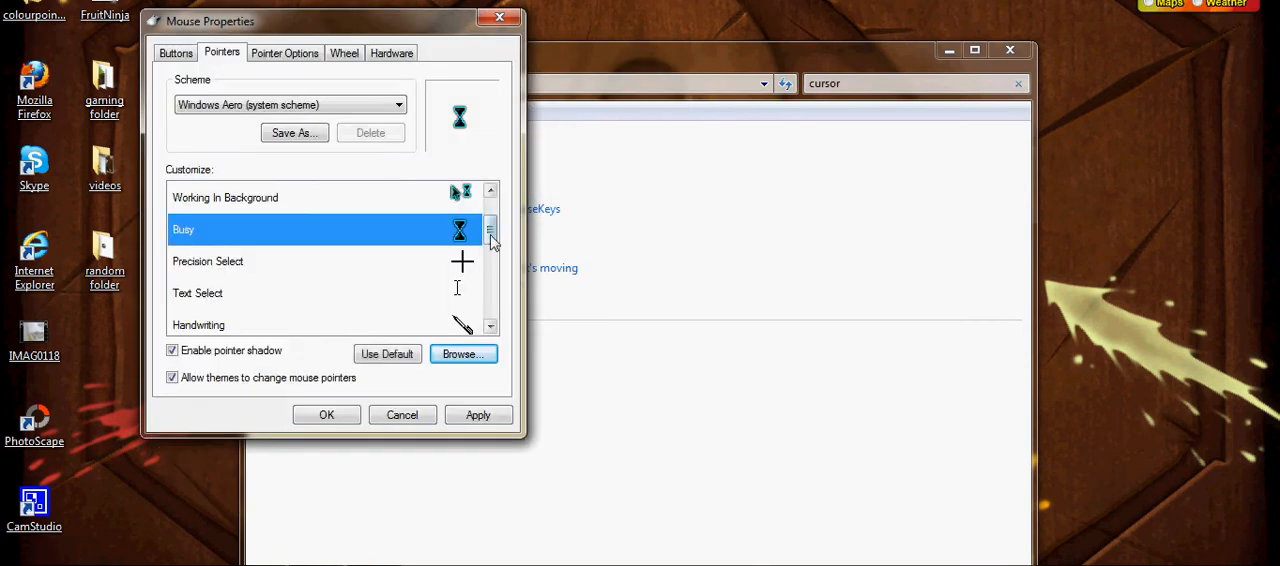
Assign matching ColourPointCyan files to the Busy, Precision, Text, Handwriting, Unavailable and Resize pointers
left_click(462, 354)
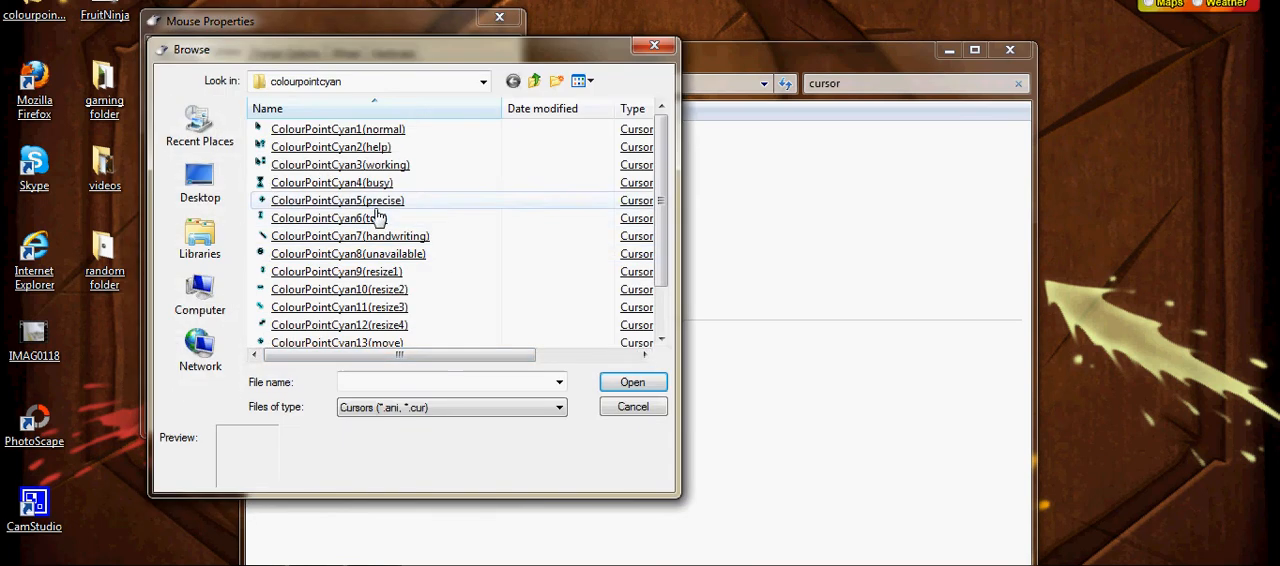
left_click(328, 218)
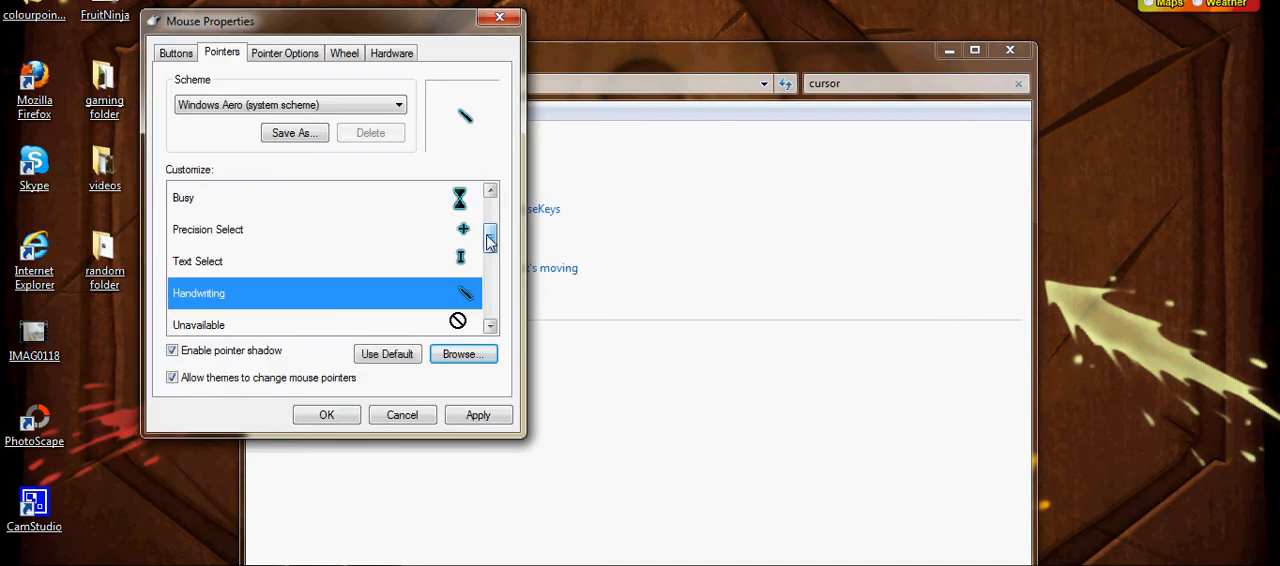
left_click(464, 354)
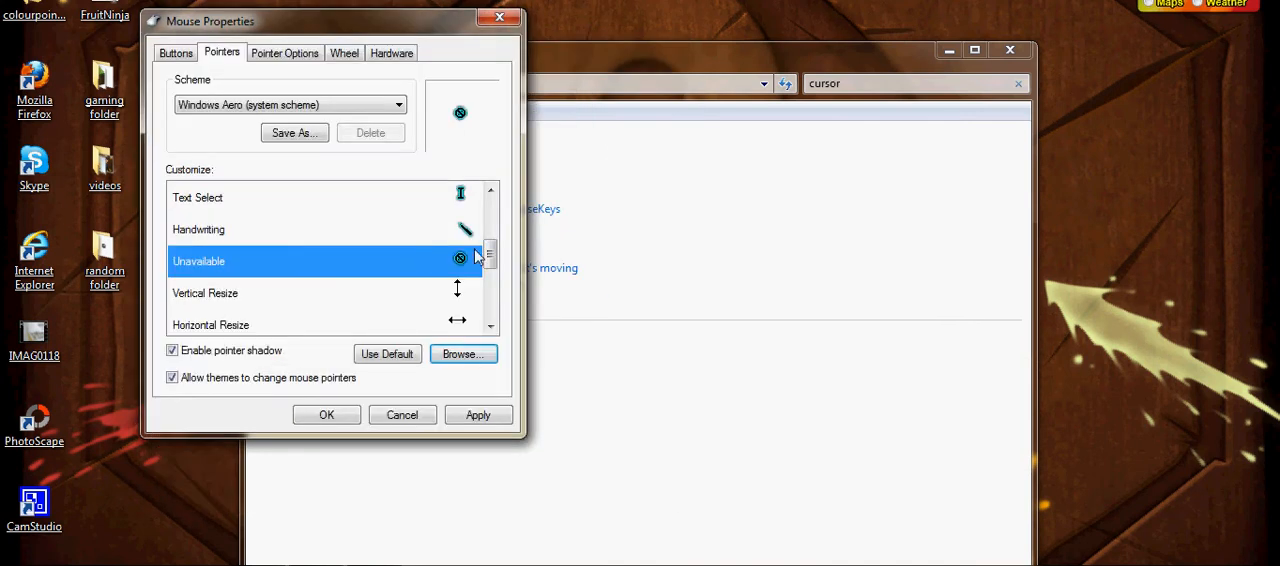
left_click(462, 354)
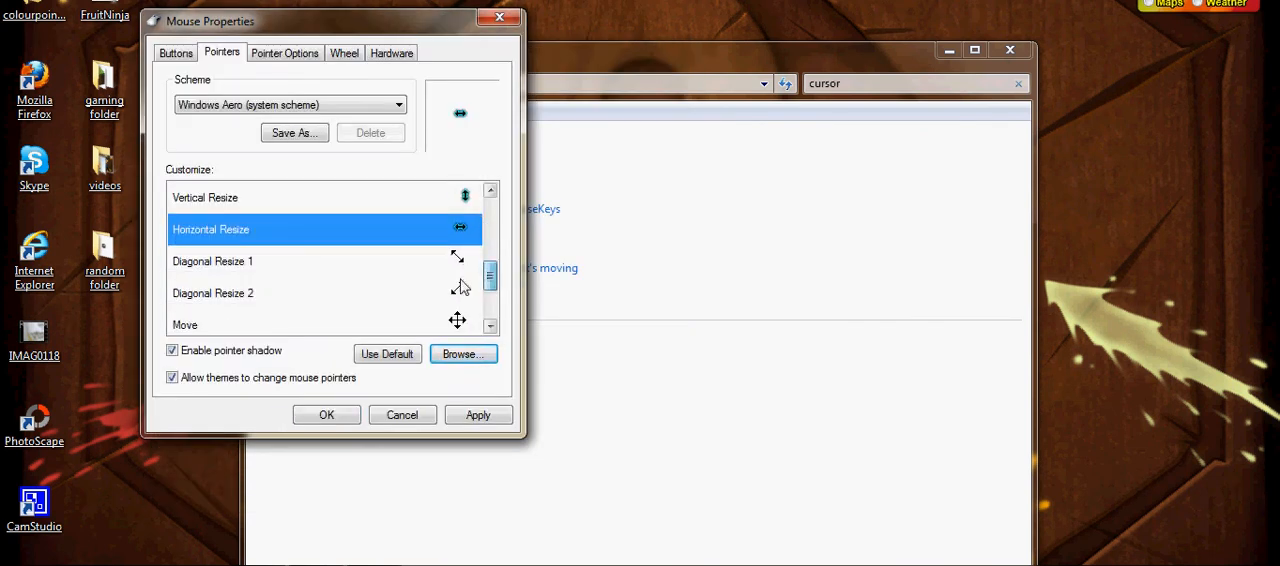
left_click(464, 352)
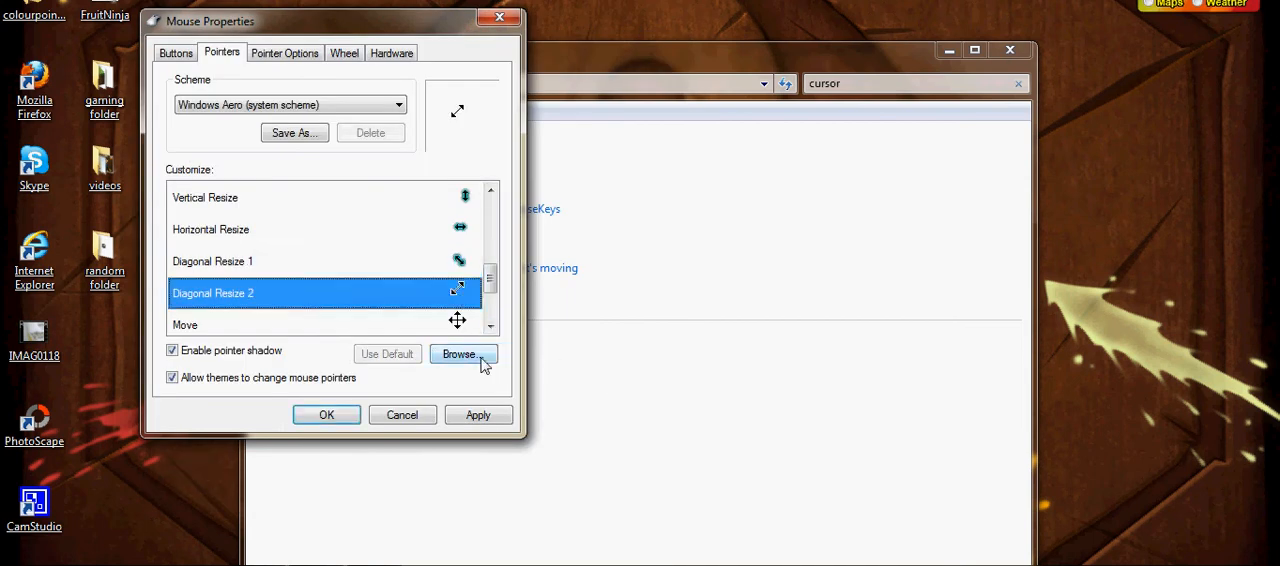
Assign ColourPointCyan files to Diagonal Resize, Move (ColourPointCyan13), Alternate Select and Link Select
scroll("down", 3)
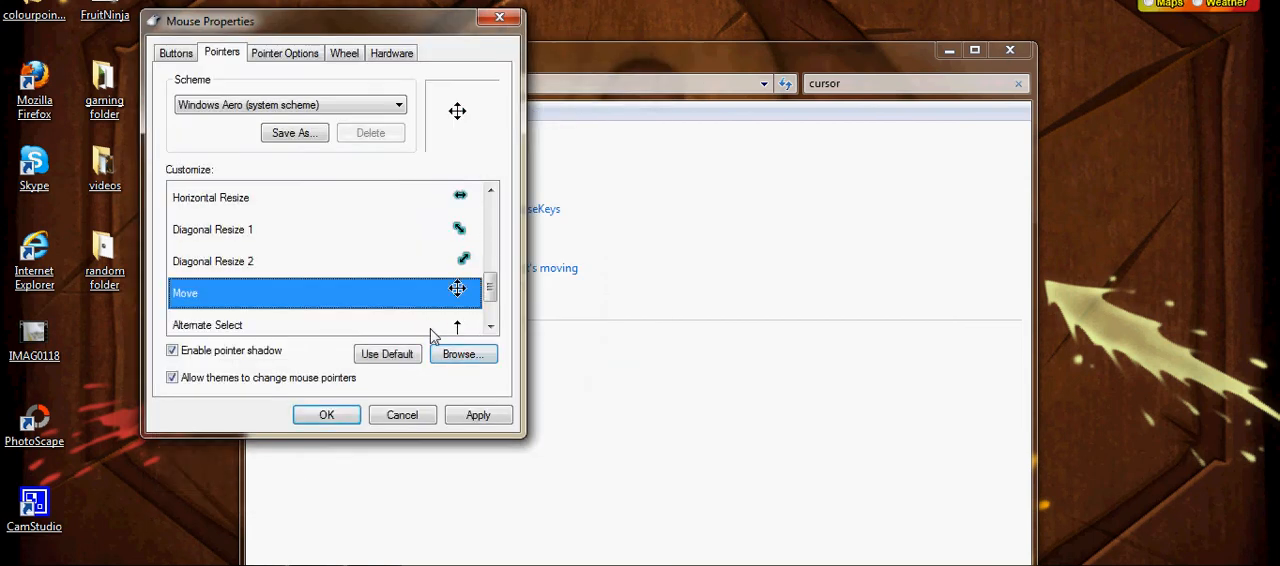
left_click(462, 354)
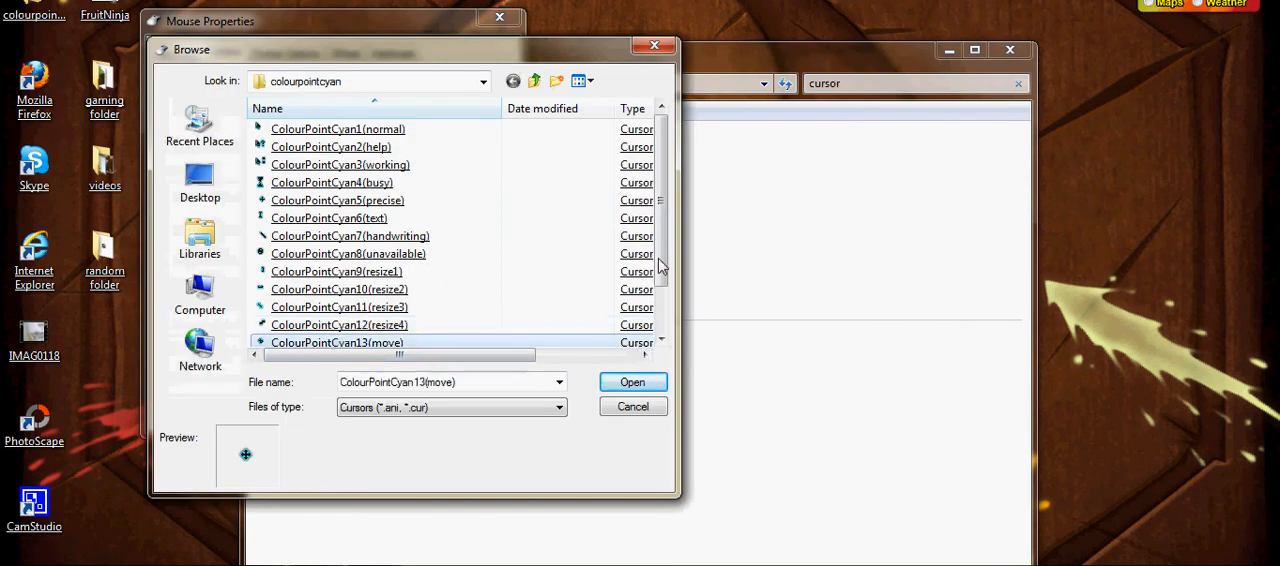
left_click(632, 406)
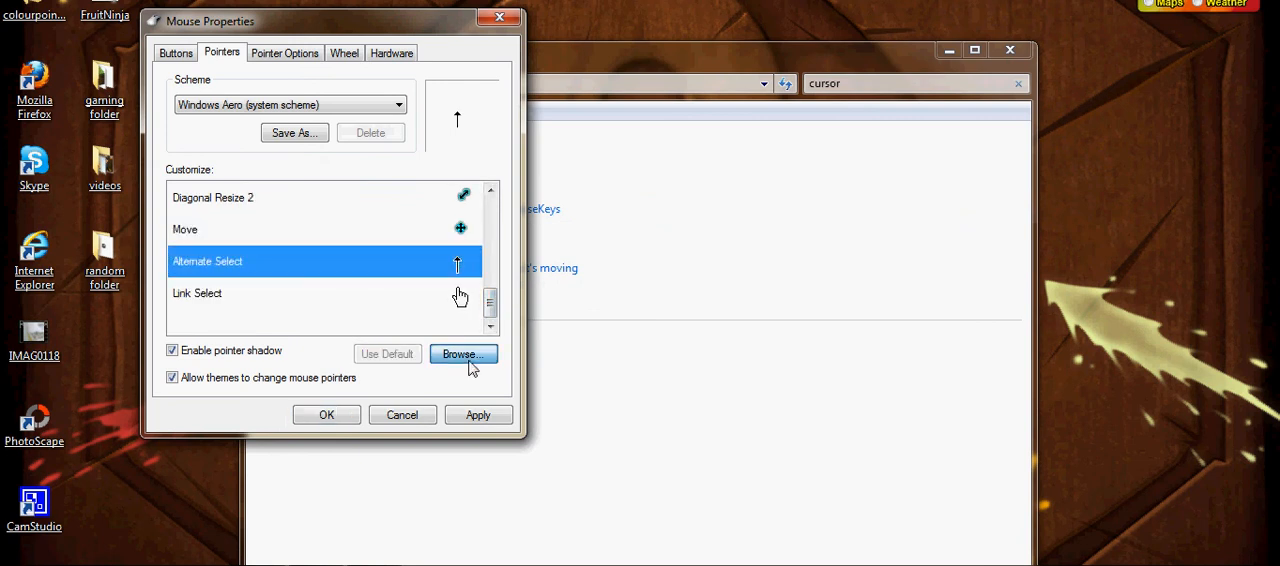
left_click(464, 354)
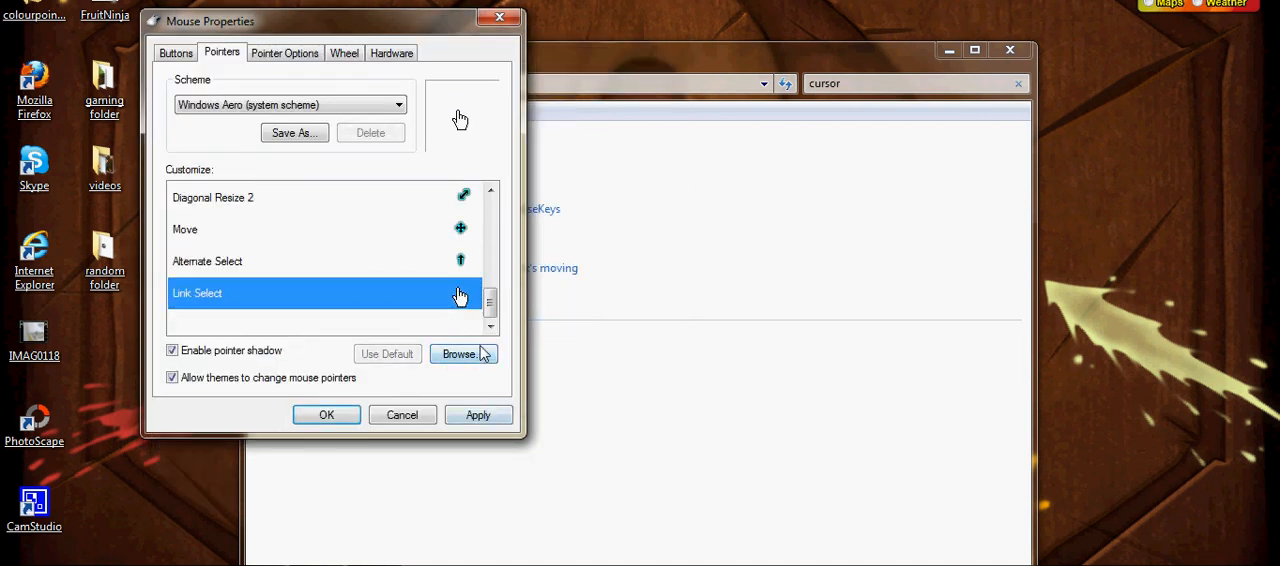
left_click(460, 354)
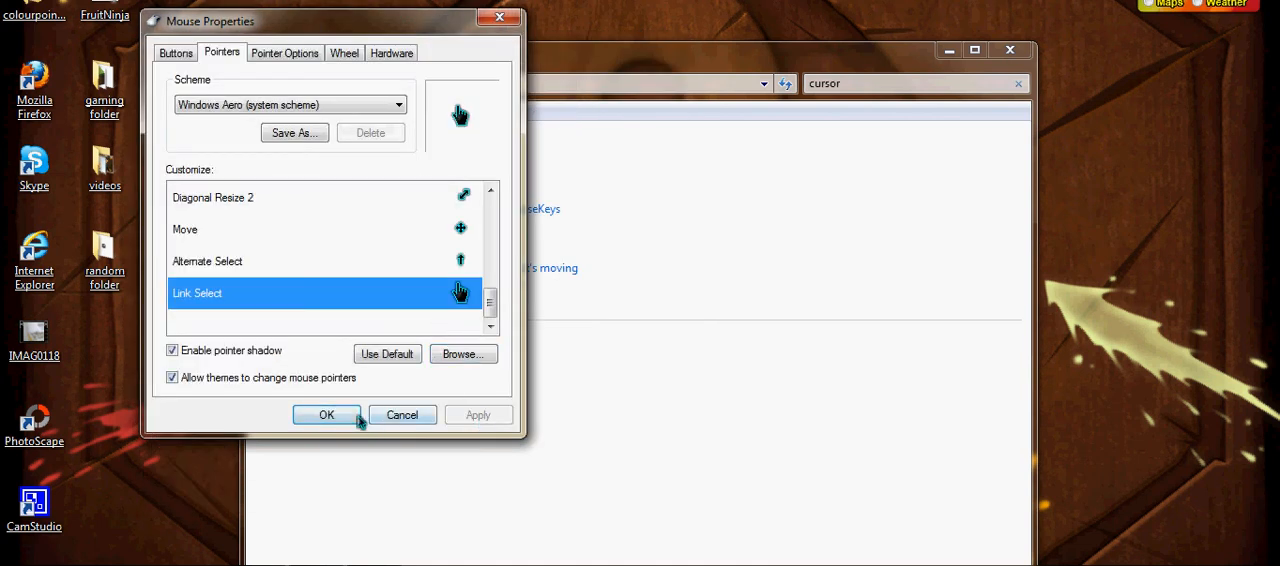
Apply and save the new pointer set, closing Mouse Properties to the desktop
left_click(326, 416)
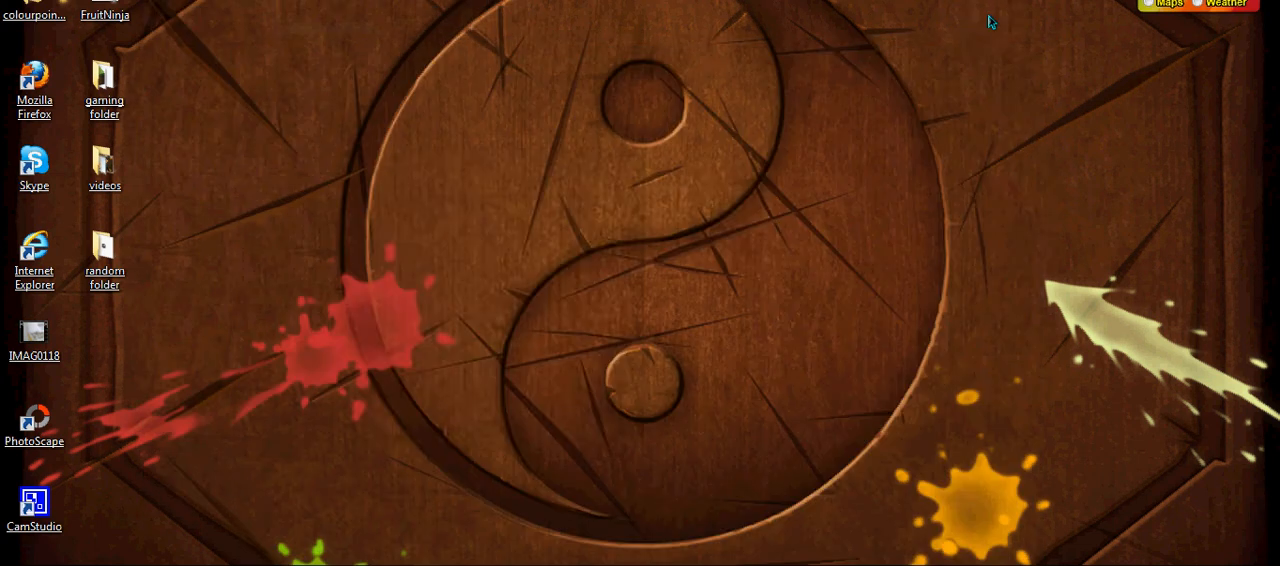
mouse_move(316, 488)
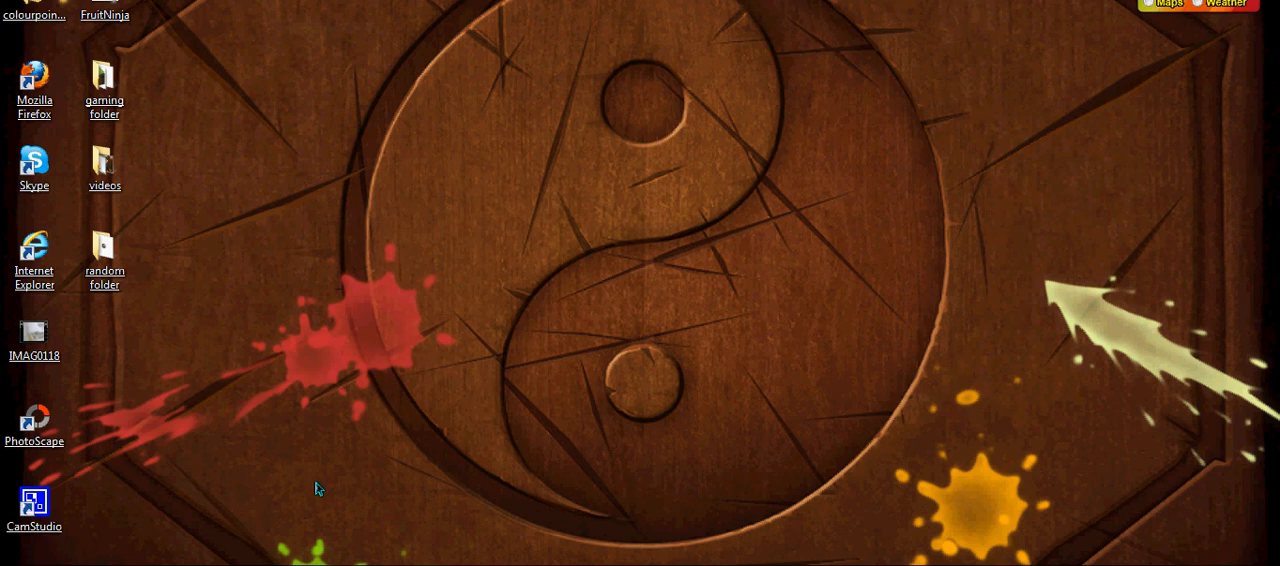
left_click(34, 84)
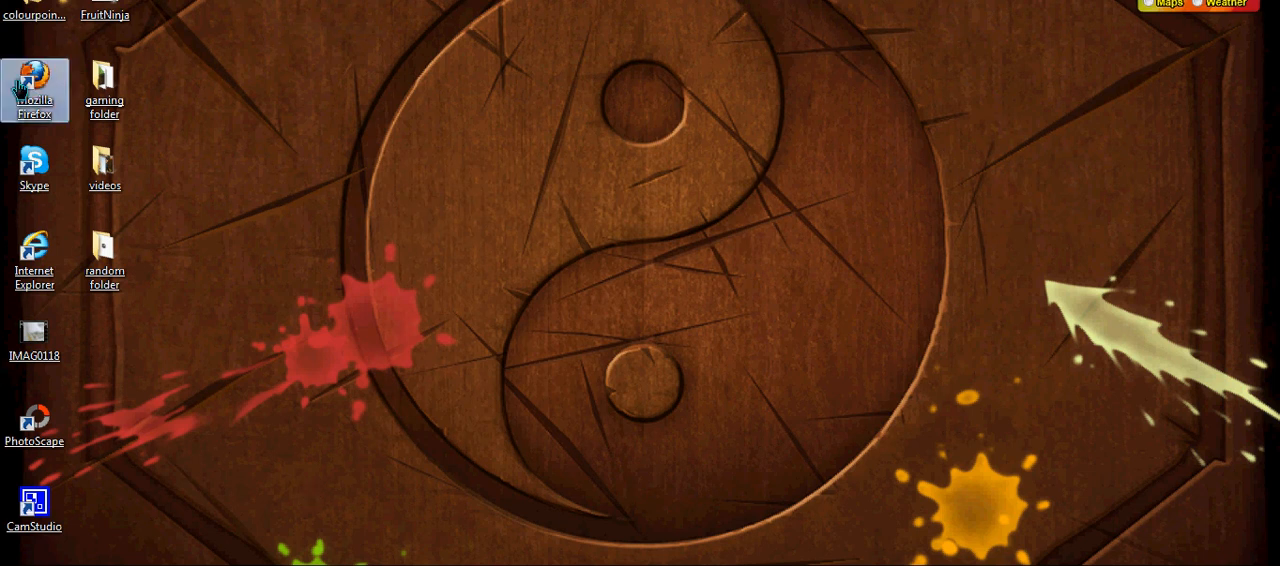
Launch Mozilla Firefox to test the cyan cursors, dismissing the default-browser question
double_click(34, 88)
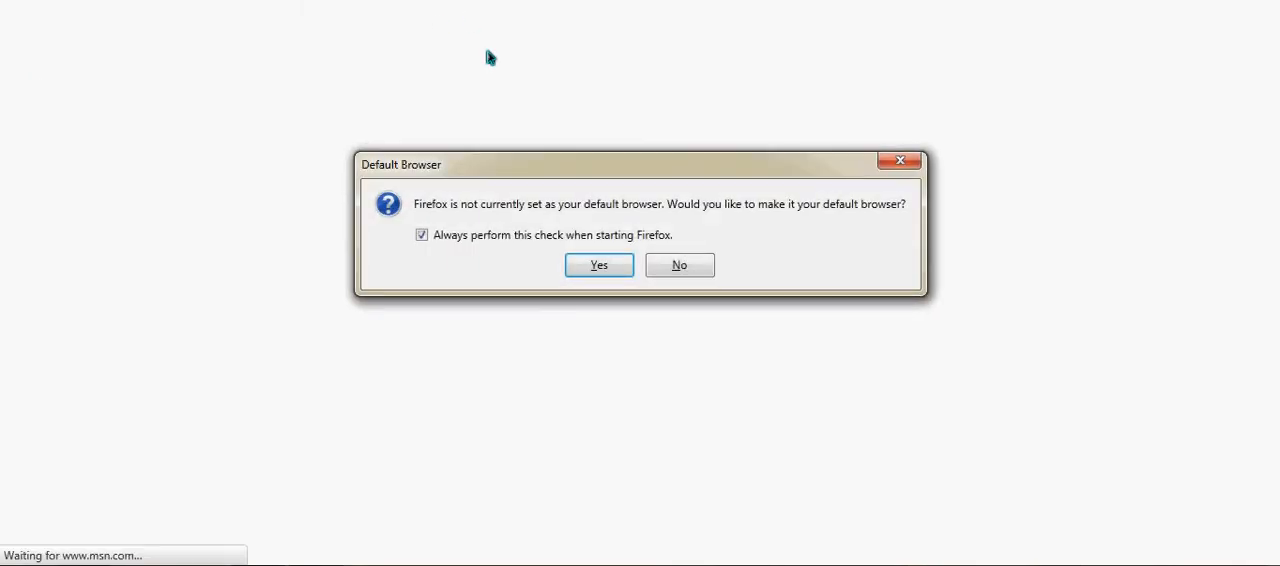
left_click(680, 264)
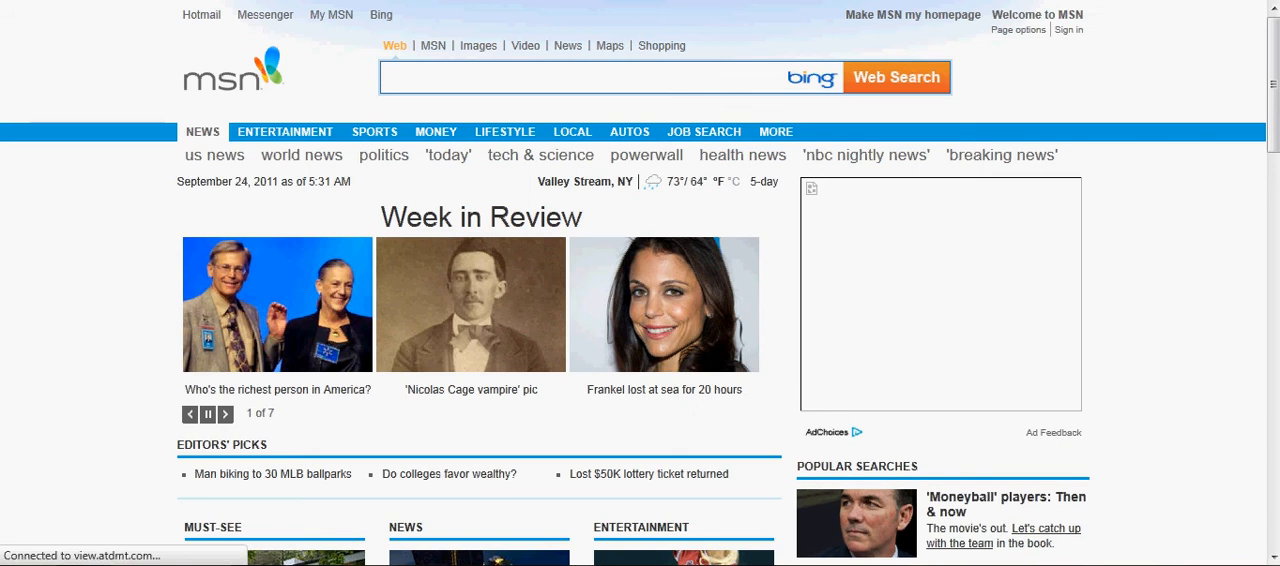